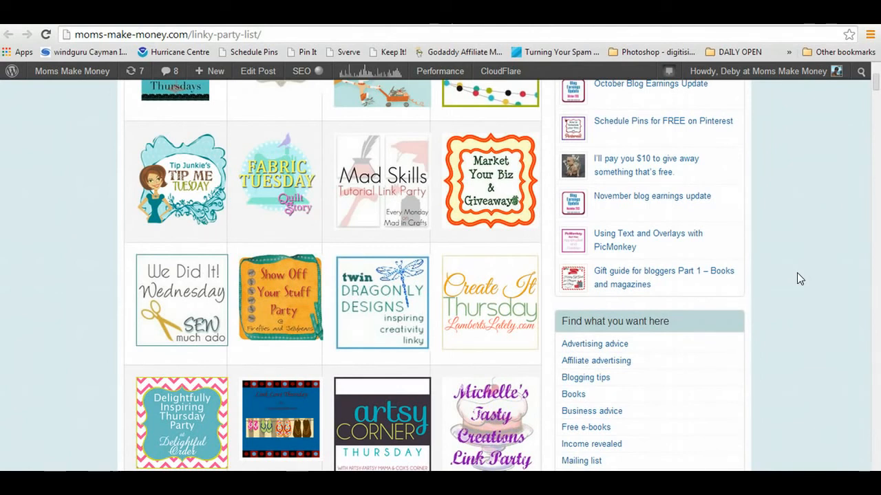
pyautogui.moveTo(874, 79)
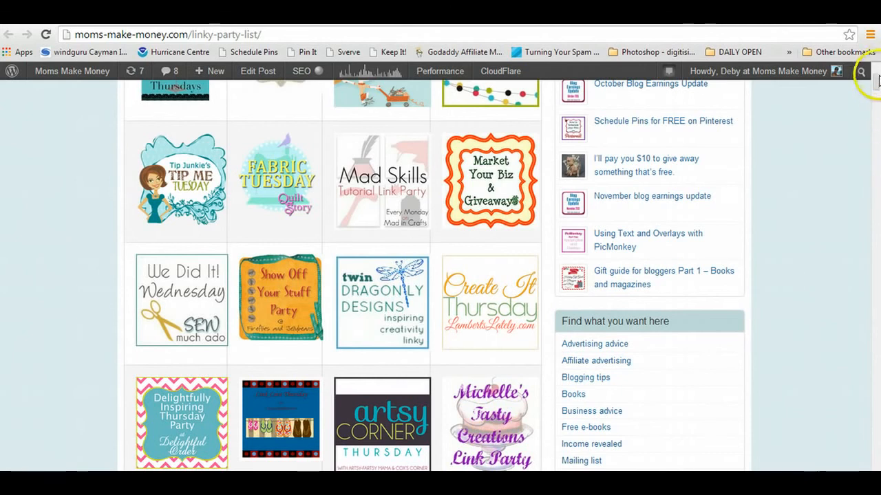
# Scroll through the Linky Party Directory's grid of linked images down to the html table commands
pyautogui.scroll(3)
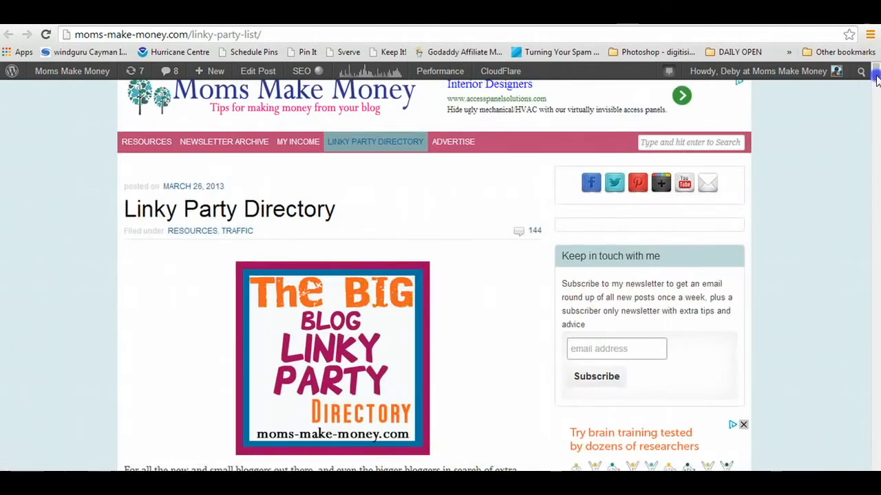
pyautogui.scroll(-3)
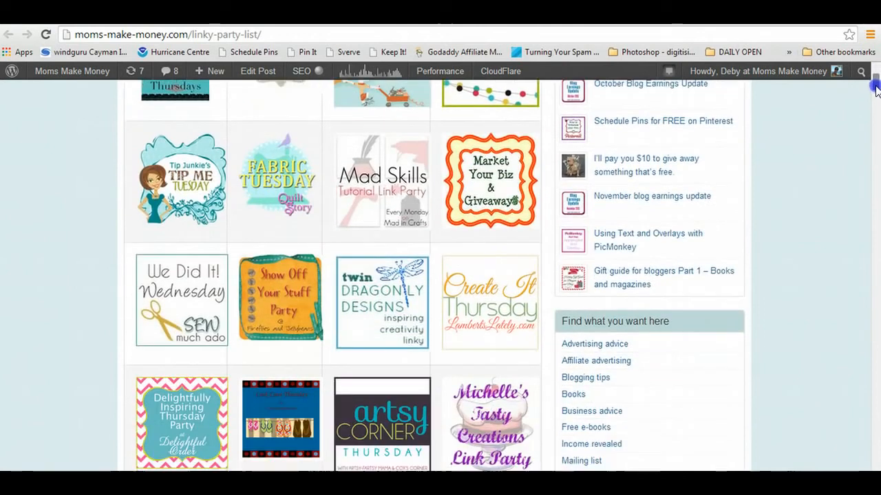
pyautogui.moveTo(845, 127)
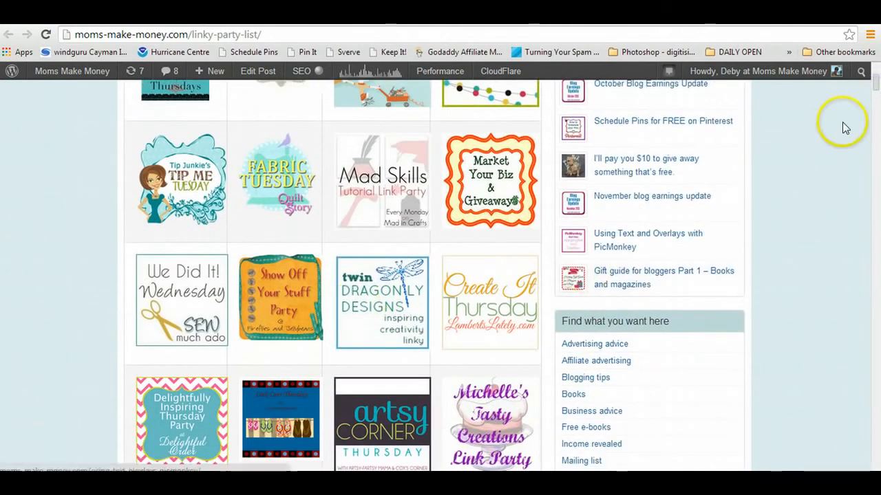
pyautogui.scroll(-3)
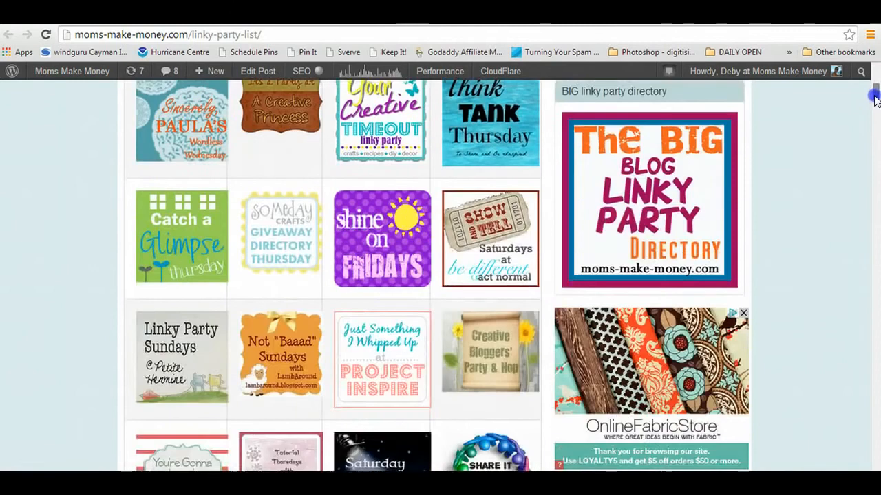
pyautogui.scroll(-3)
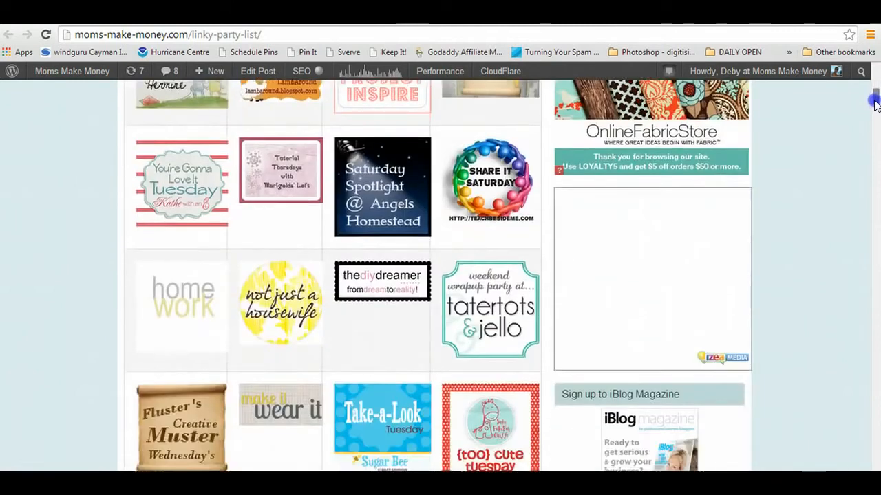
pyautogui.scroll(-3)
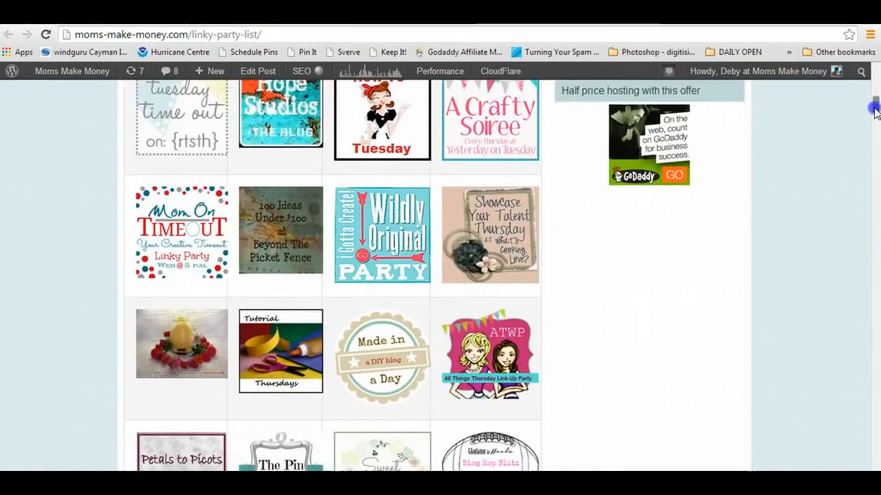
pyautogui.scroll(-3)
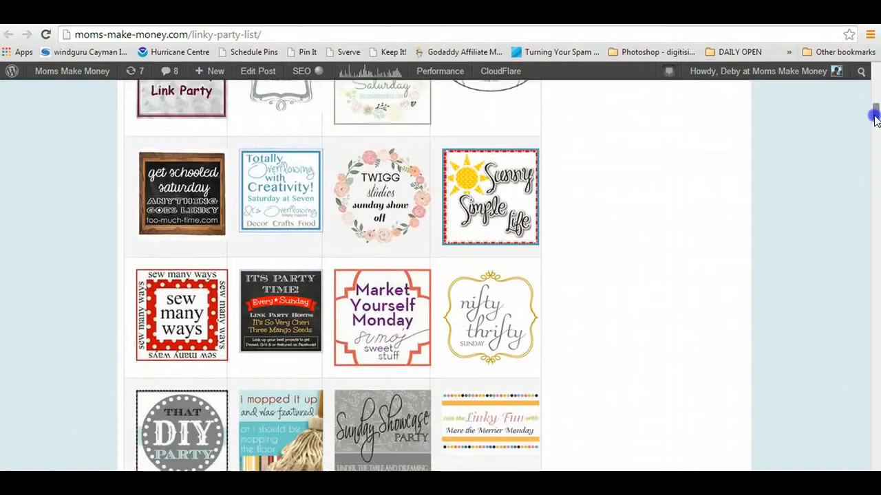
pyautogui.scroll(-3)
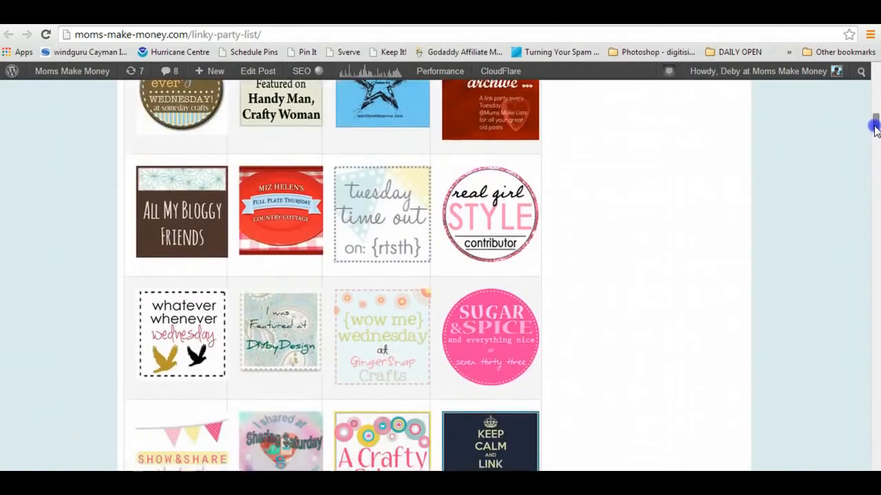
pyautogui.scroll(-3)
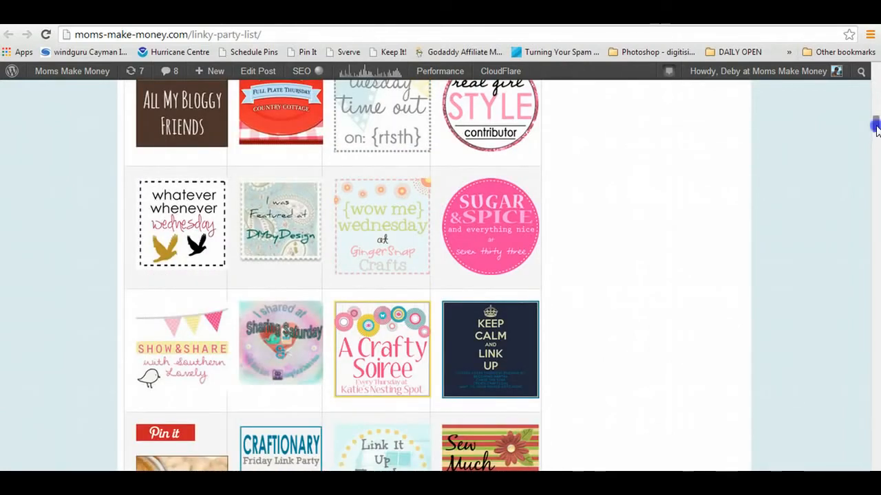
pyautogui.scroll(-3)
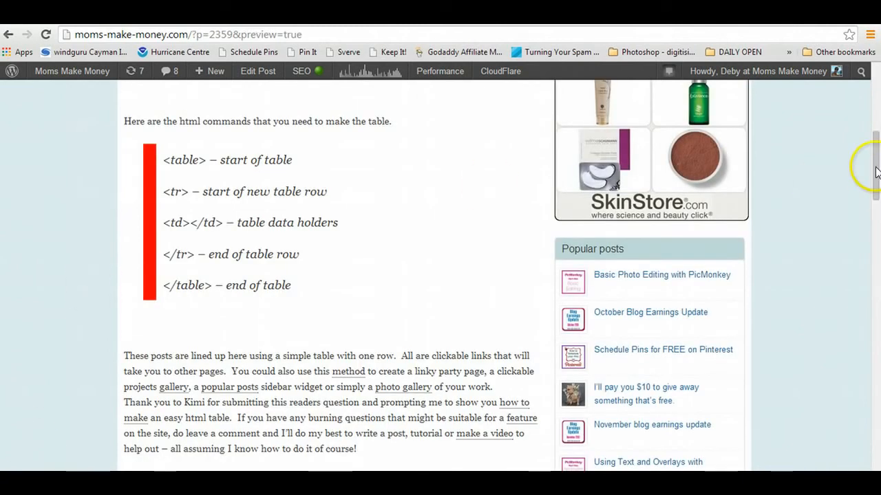
pyautogui.scroll(3)
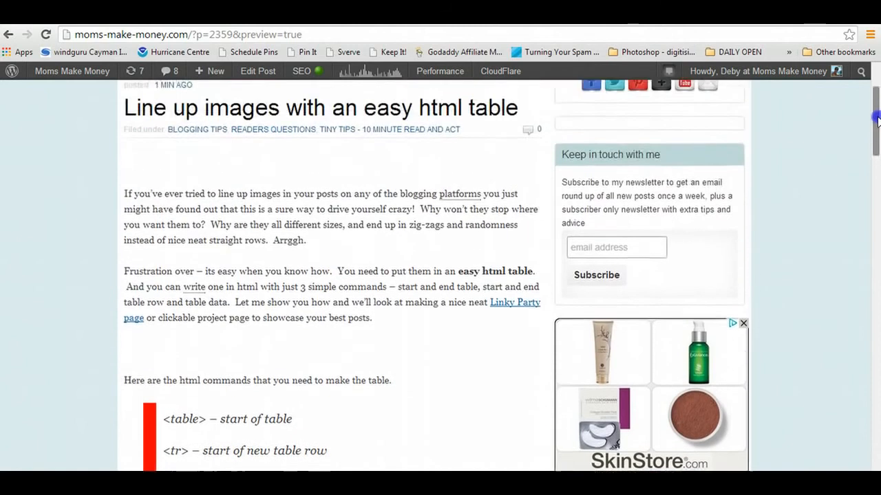
pyautogui.scroll(3)
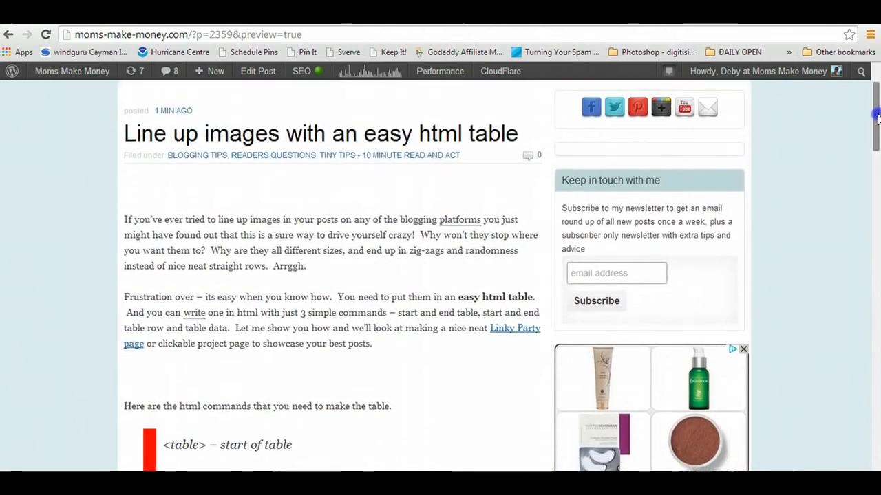
pyautogui.scroll(-3)
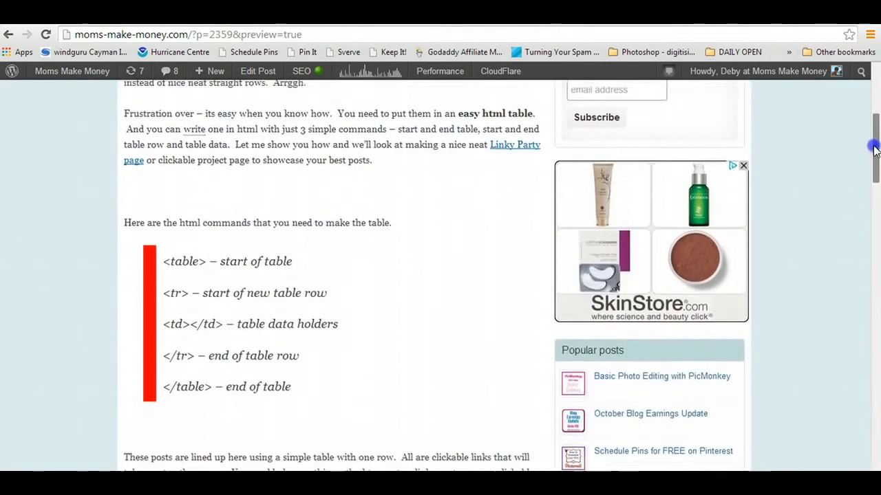
pyautogui.scroll(-3)
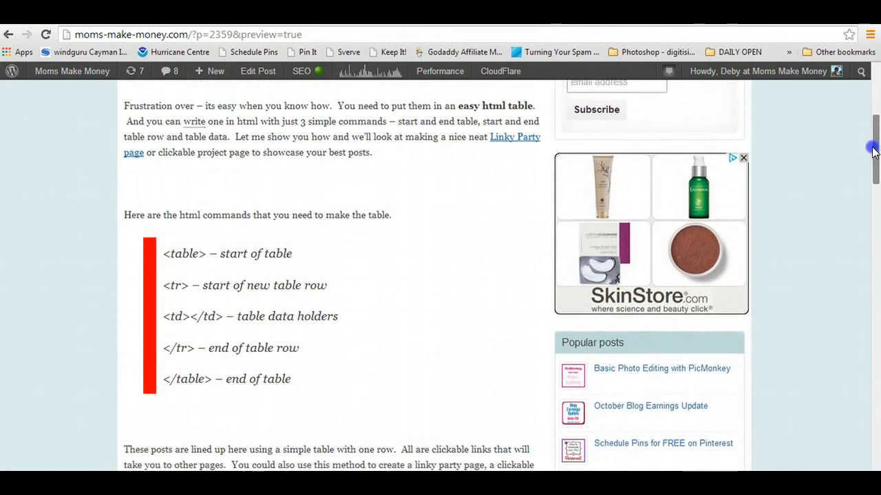
pyautogui.scroll(-3)
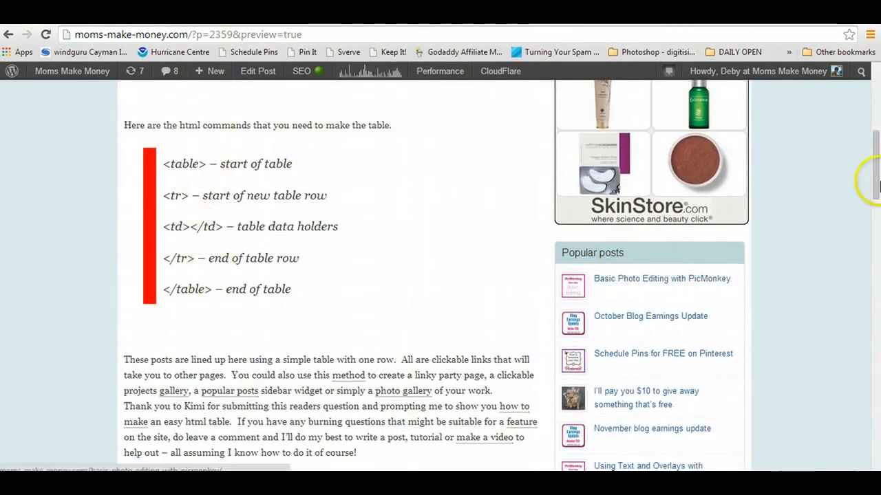
pyautogui.scroll(-3)
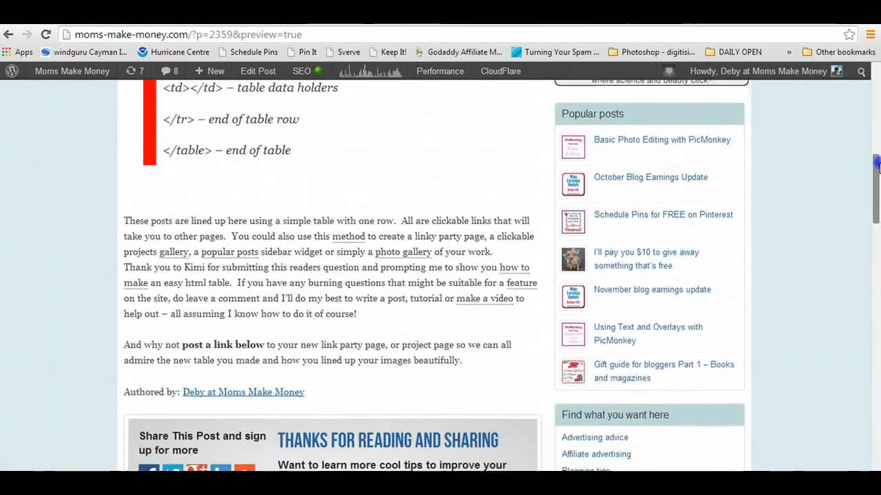
pyautogui.scroll(3)
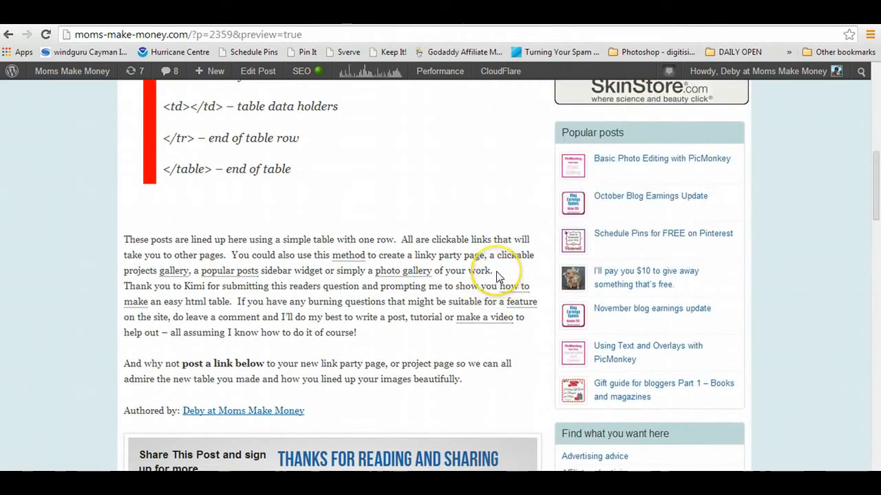
pyautogui.moveTo(497, 275)
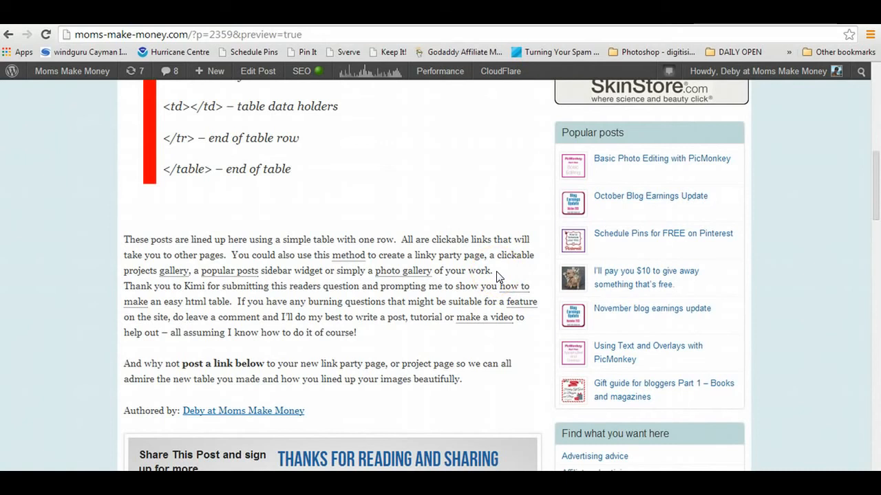
pyautogui.moveTo(498, 278)
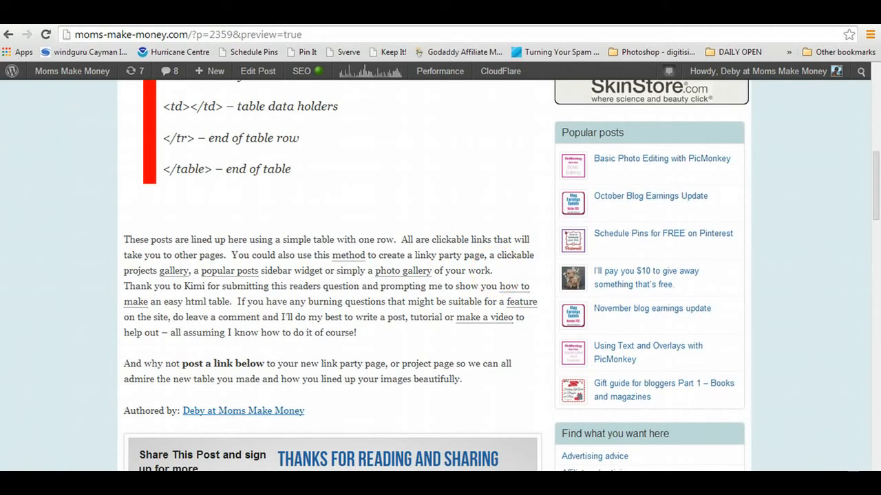
# Return to editing the post and check its raw HTML source for the insertion spot
pyautogui.click(257, 71)
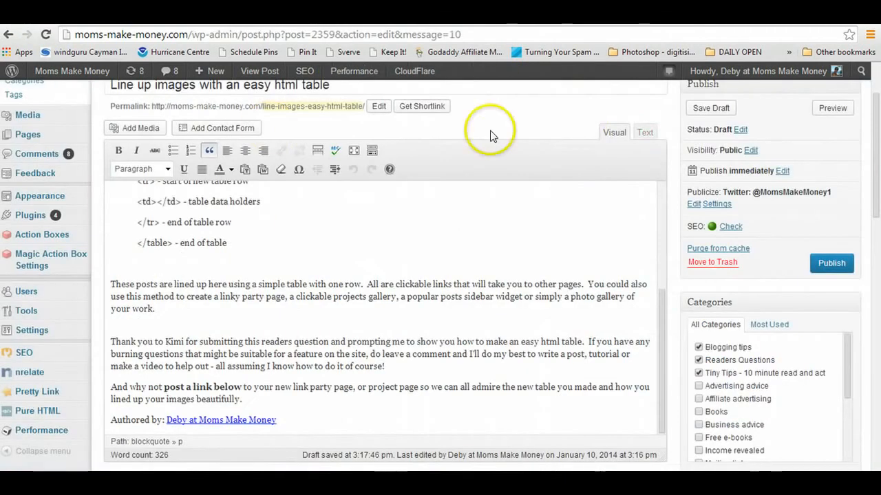
pyautogui.moveTo(567, 209)
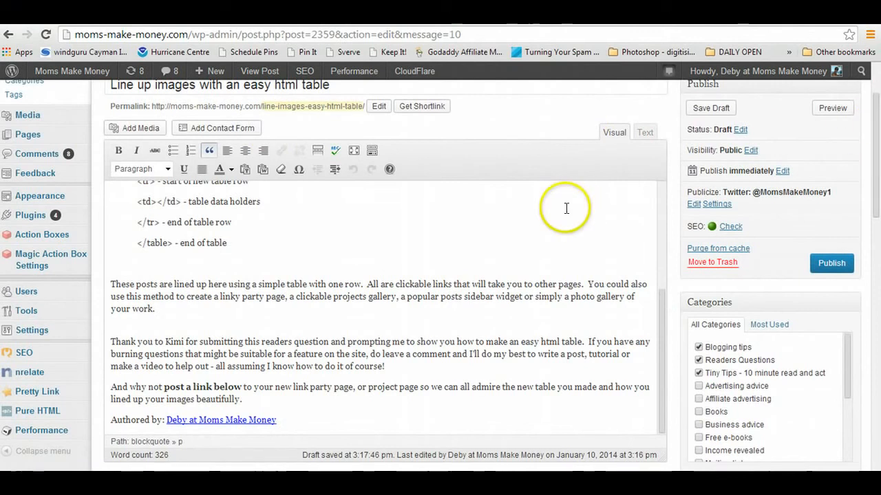
pyautogui.moveTo(180, 366)
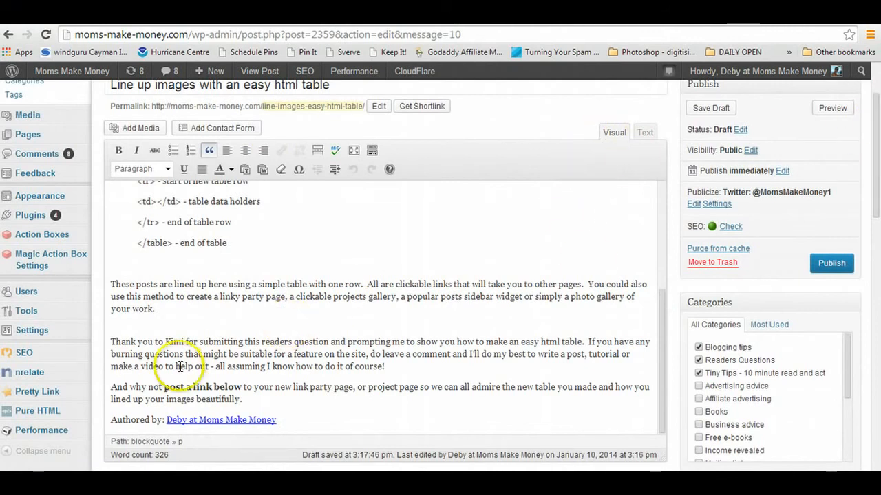
pyautogui.click(451, 311)
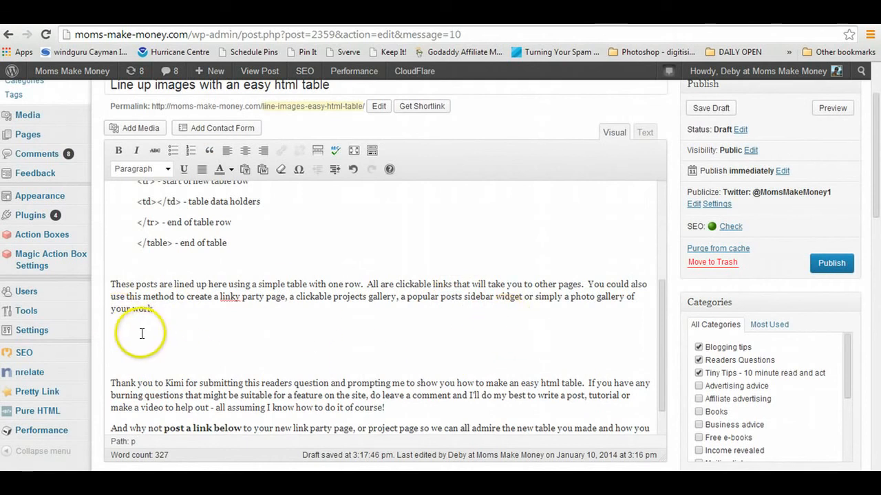
pyautogui.moveTo(295, 326)
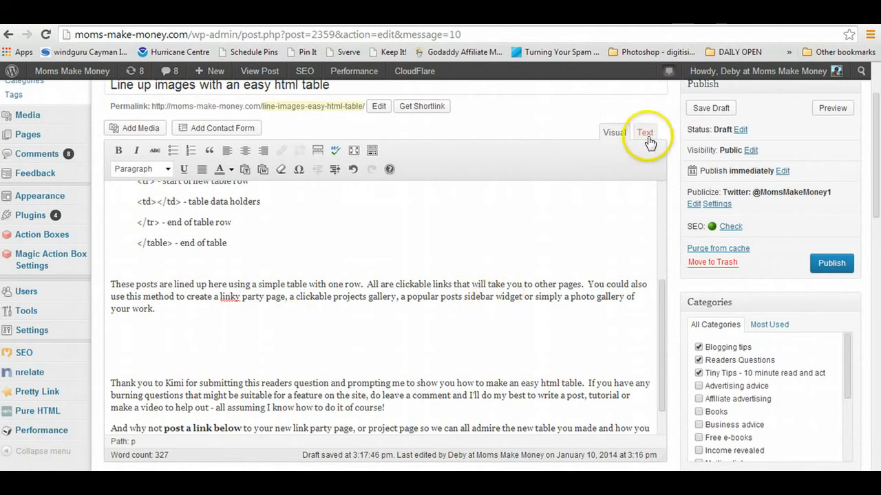
pyautogui.click(644, 132)
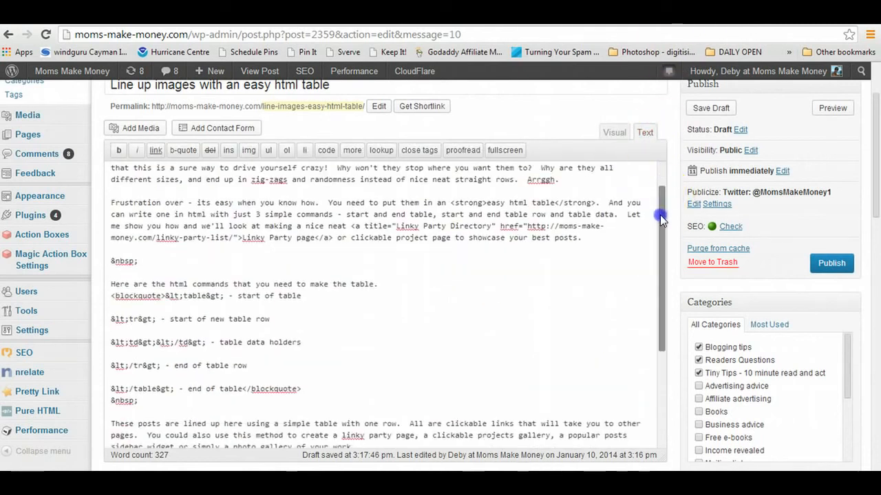
pyautogui.scroll(-3)
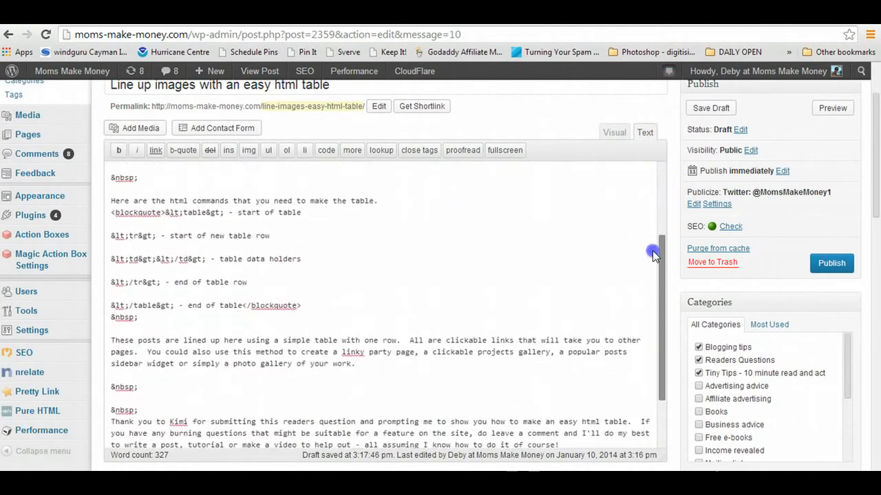
pyautogui.scroll(3)
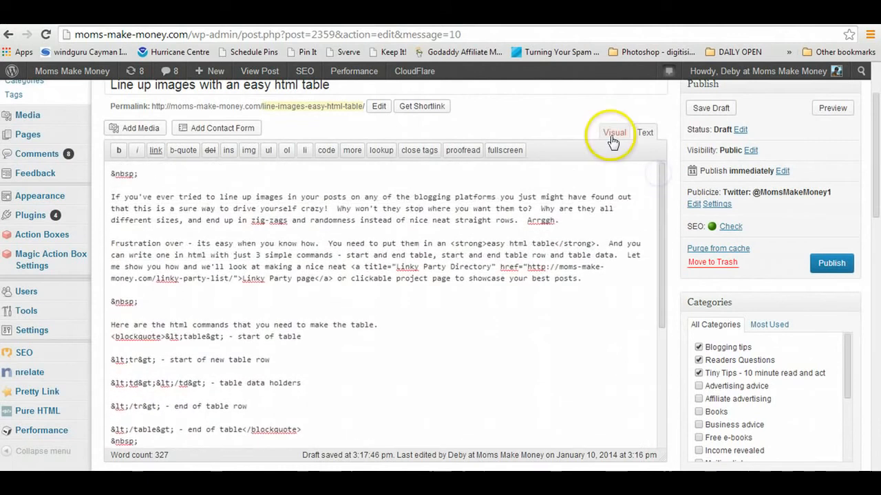
# Add a 'PUT TABLE HERE' placeholder line below the gallery paragraph in the Visual editor
pyautogui.click(614, 133)
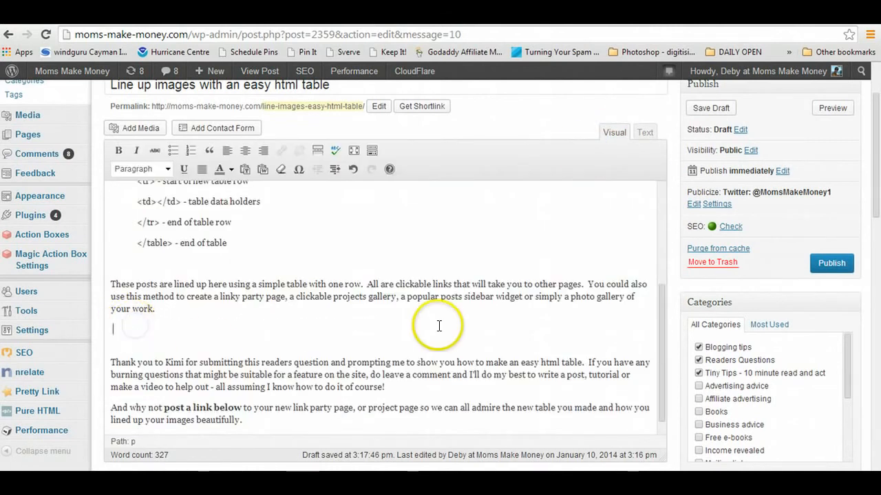
pyautogui.write('PUT TAN')
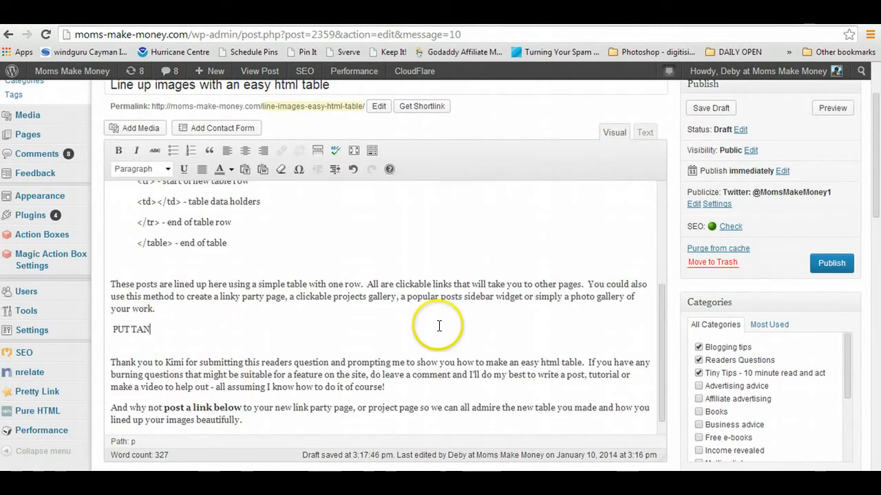
pyautogui.write('BLE HE')
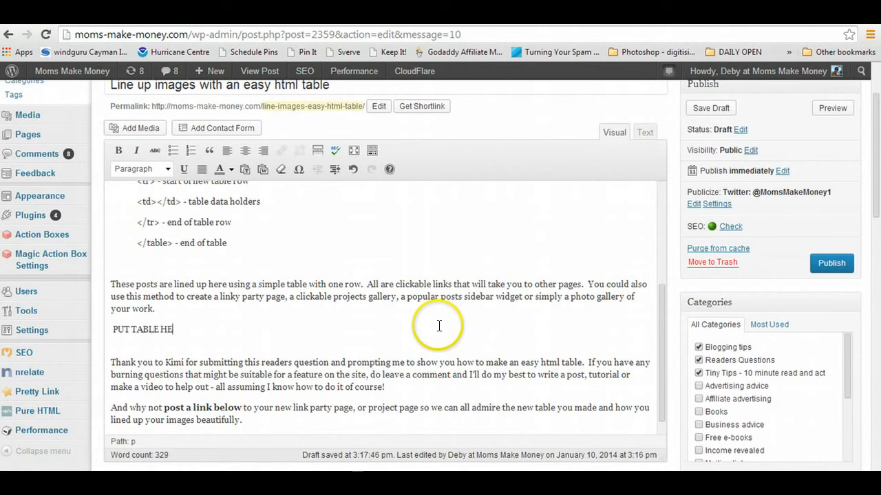
pyautogui.write('RE')
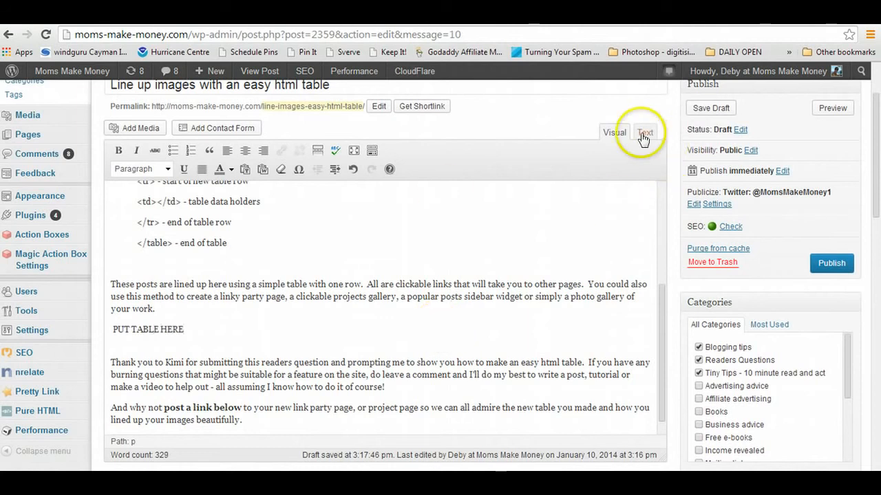
# In the Text editor, write the <table> and <tr> opening tags below the placeholder
pyautogui.click(644, 132)
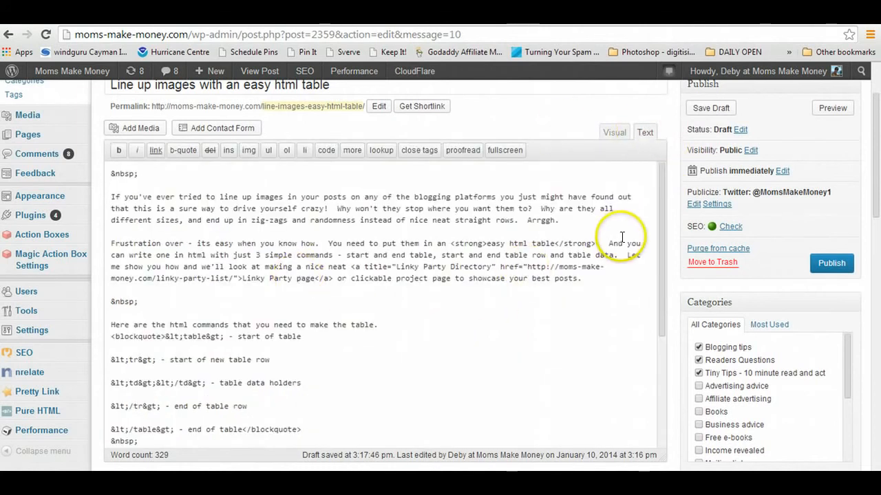
pyautogui.scroll(-3)
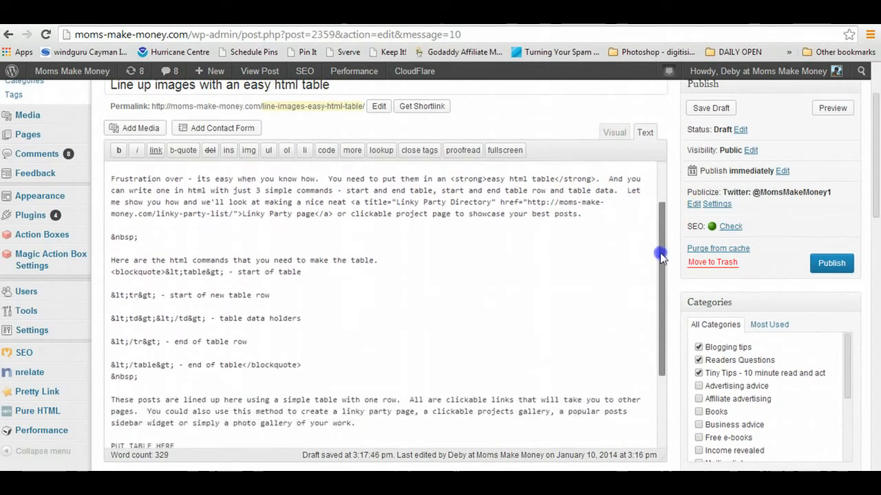
pyautogui.scroll(-3)
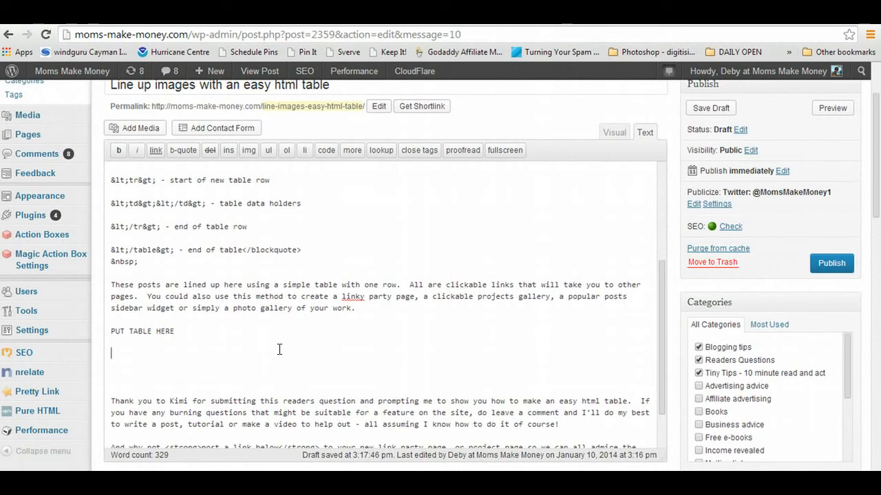
pyautogui.write('<')
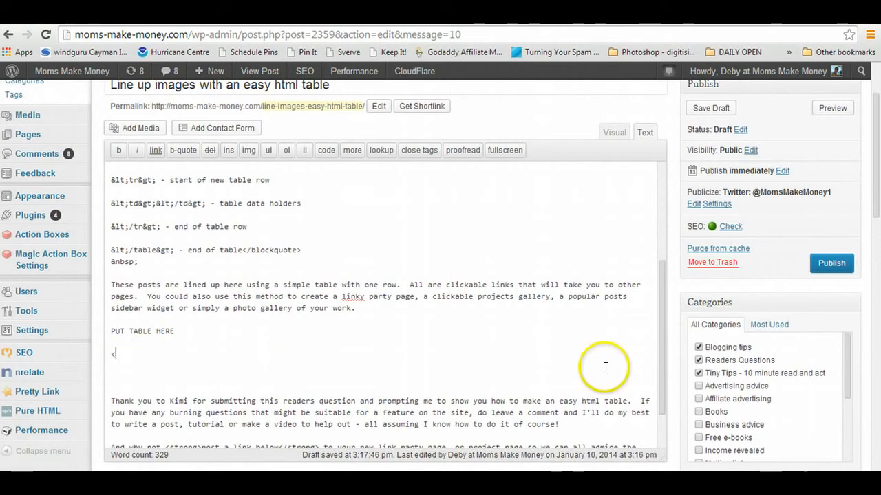
pyautogui.write('table>')
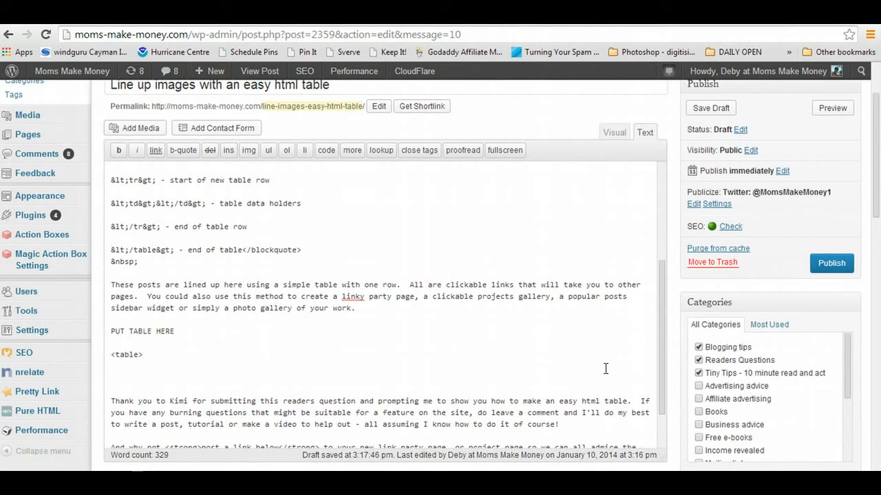
pyautogui.scroll(-3)
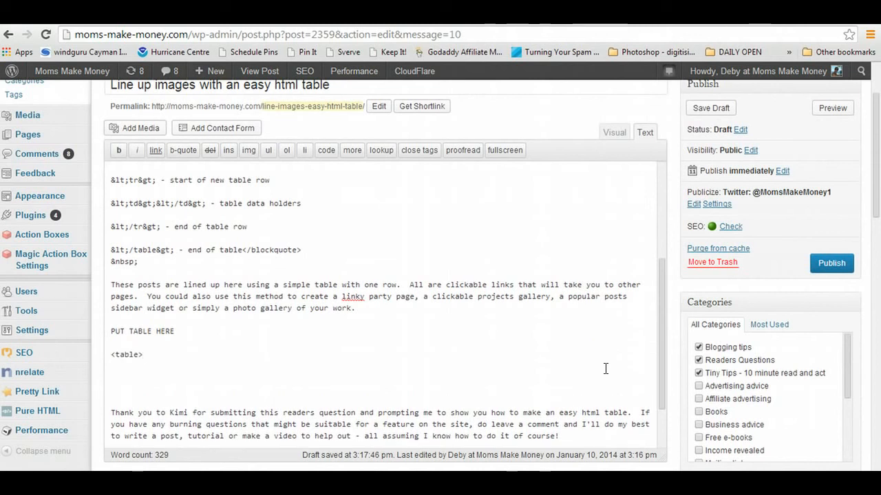
pyautogui.write('<tr>')
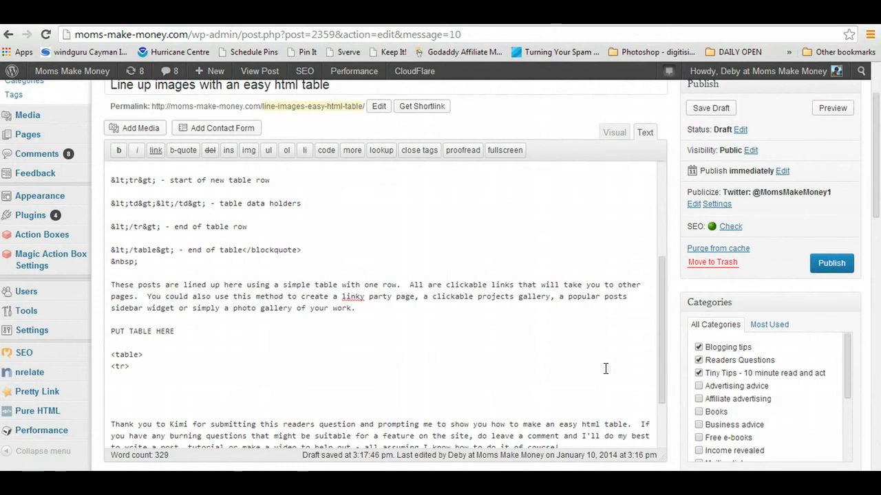
# Write three empty <td></td> cells for the first row and close it with </tr>
pyautogui.write('<')
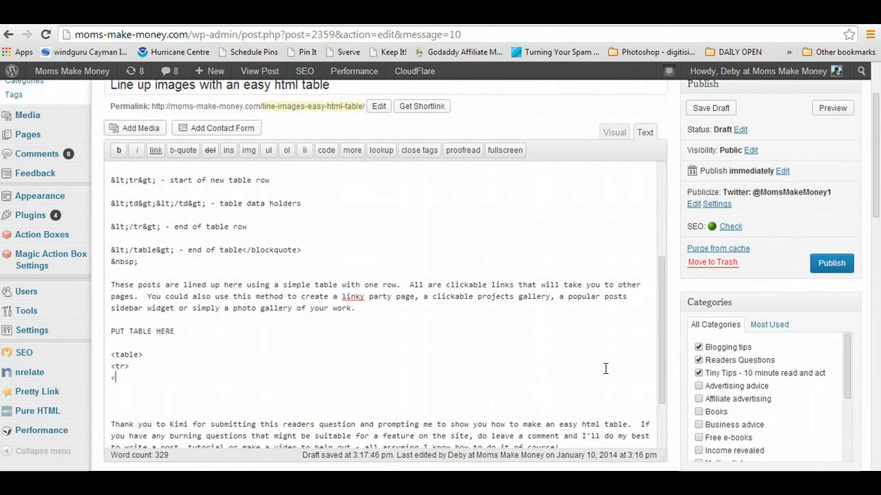
pyautogui.write('td>')
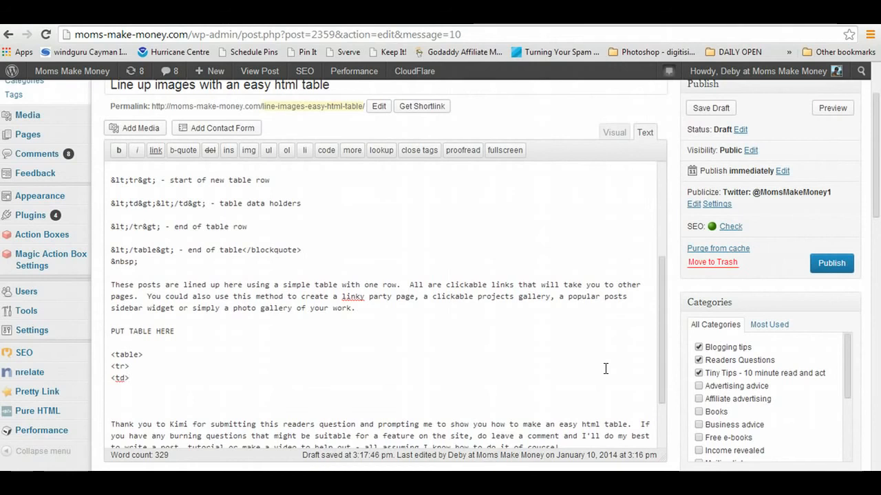
pyautogui.write('<')
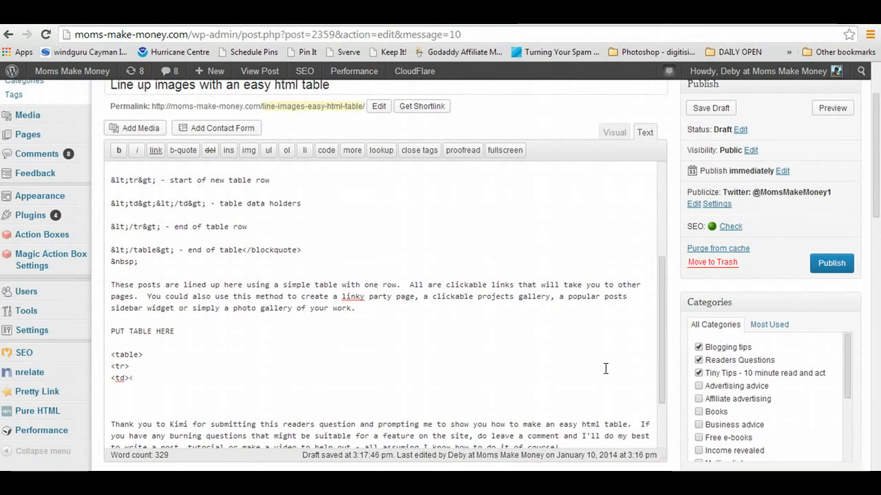
pyautogui.write('></td>')
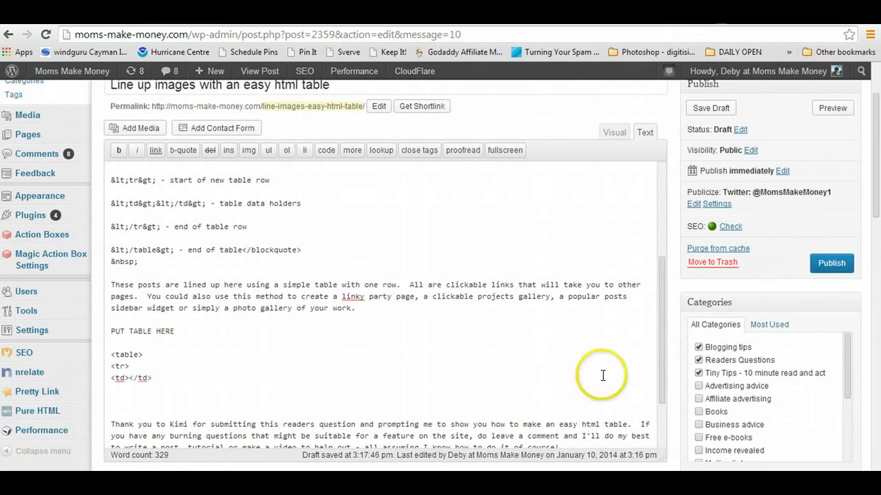
pyautogui.moveTo(328, 377)
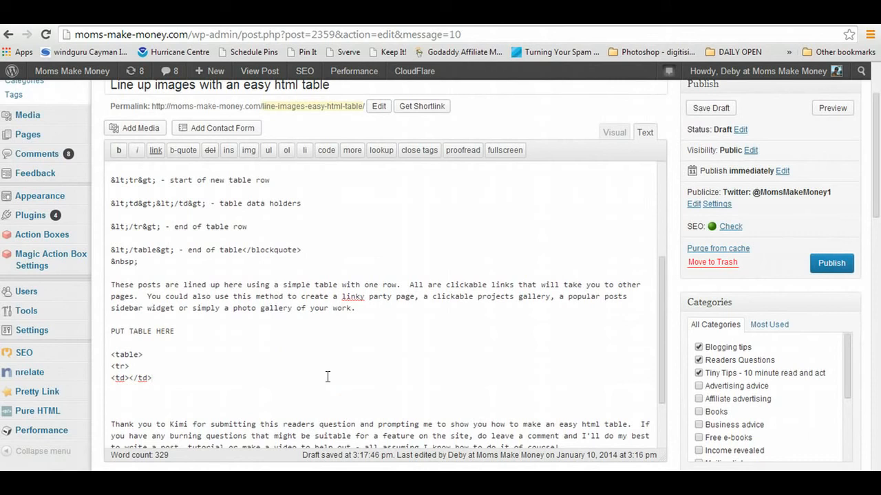
pyautogui.moveTo(278, 402)
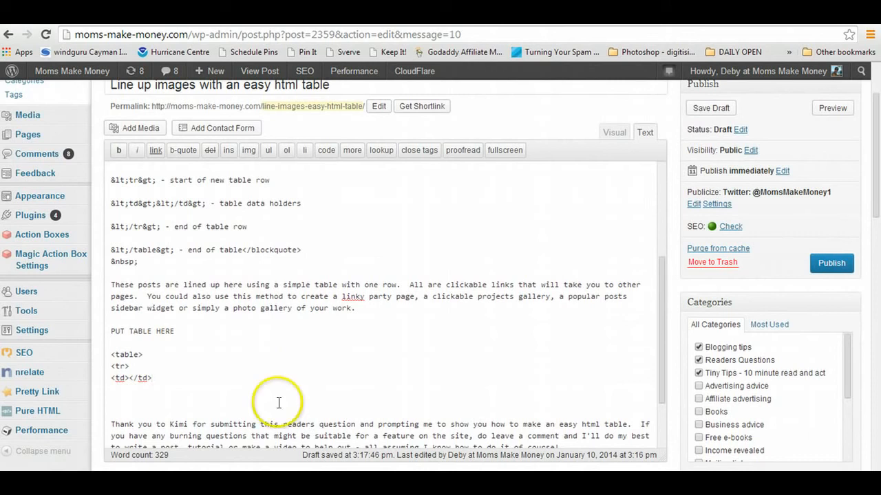
pyautogui.click(135, 384)
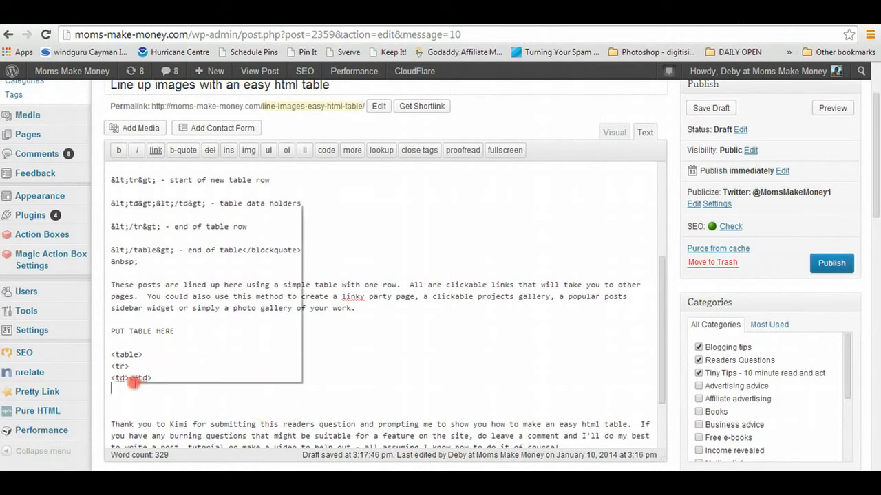
pyautogui.doubleClick(131, 378)
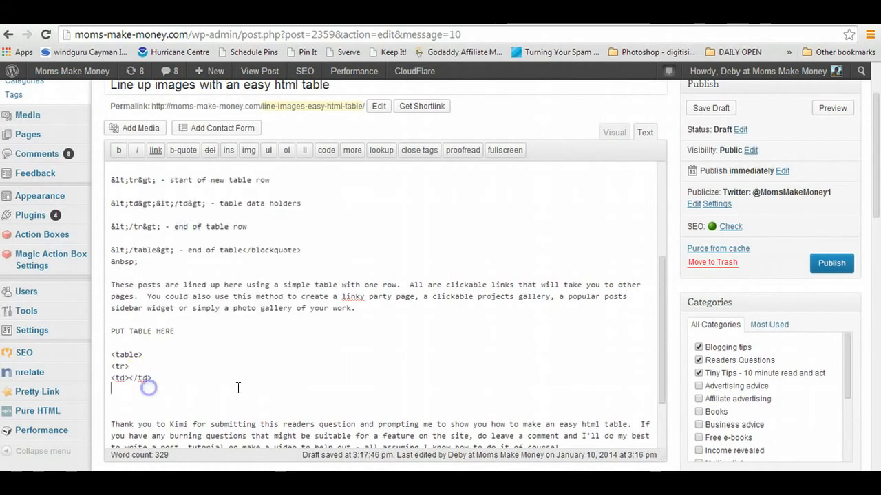
pyautogui.write('<td></td>')
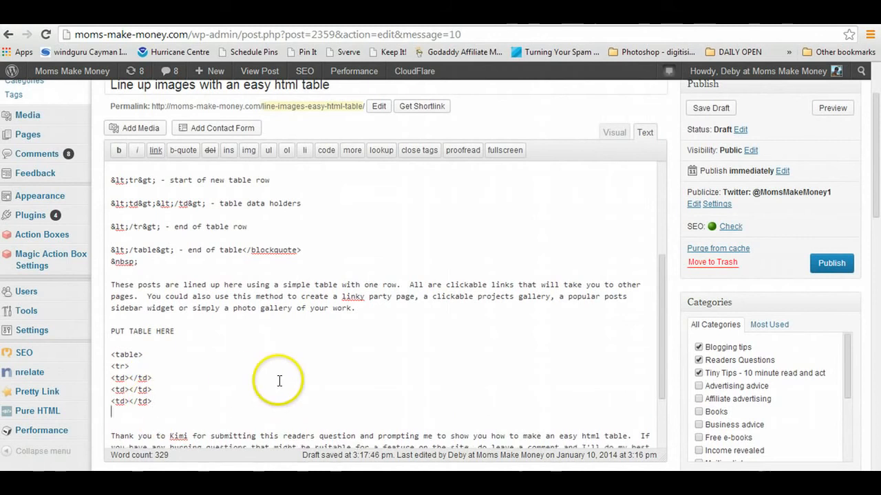
pyautogui.write('<')
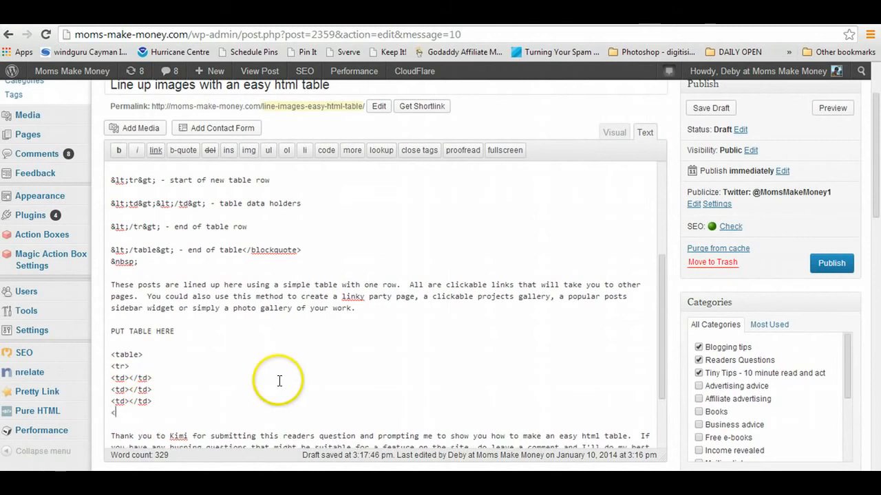
pyautogui.write('/tr>')
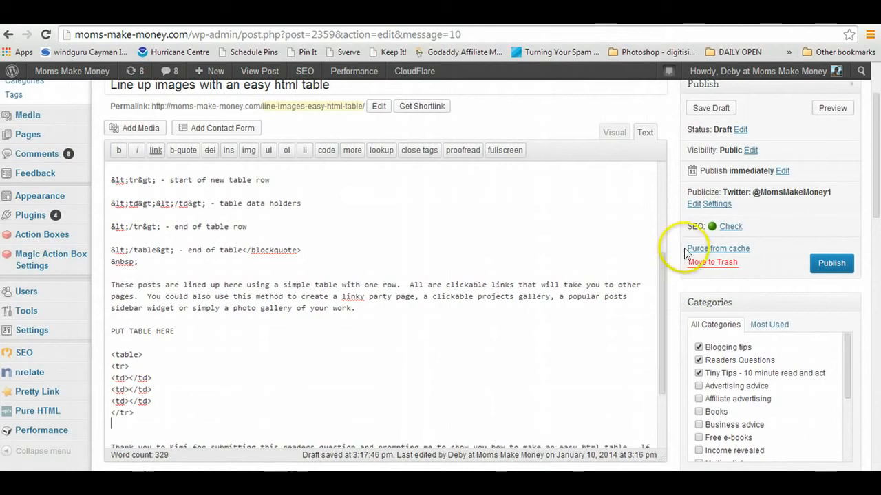
# Paste a copy of the row as a second row of three cells and close with </table>
pyautogui.scroll(-3)
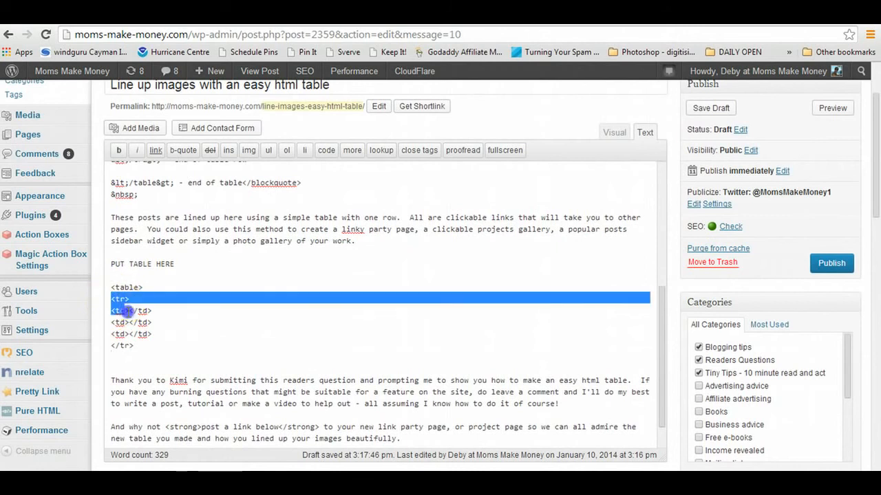
pyautogui.rightClick(124, 310)
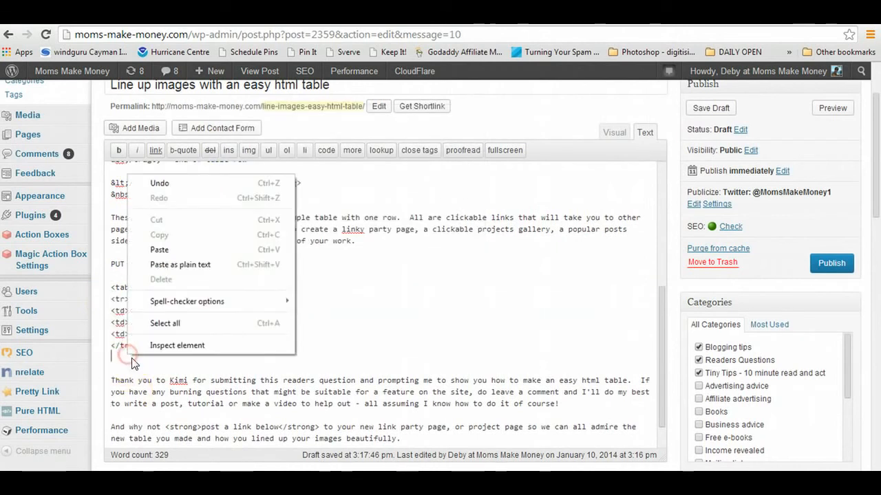
pyautogui.click(274, 339)
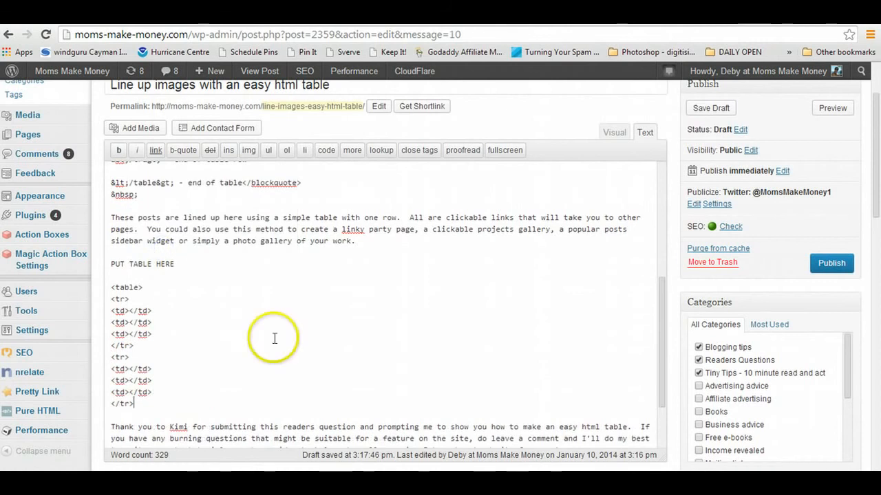
pyautogui.moveTo(122, 298)
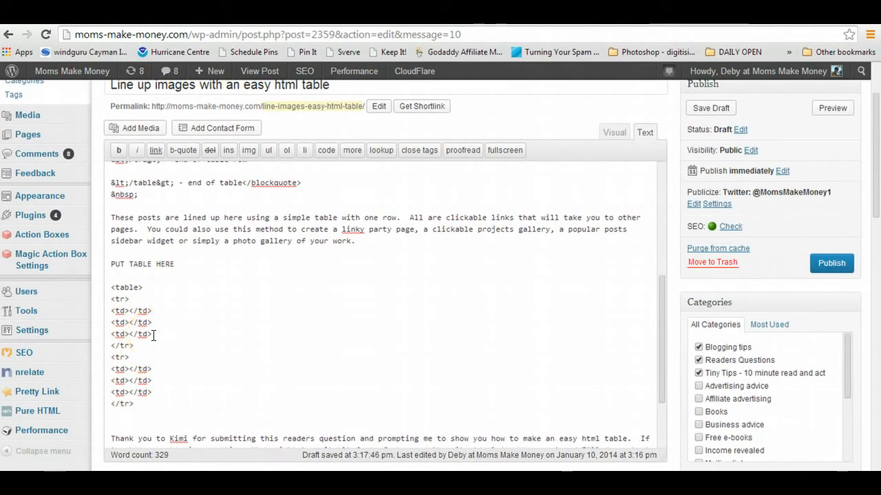
pyautogui.write('</')
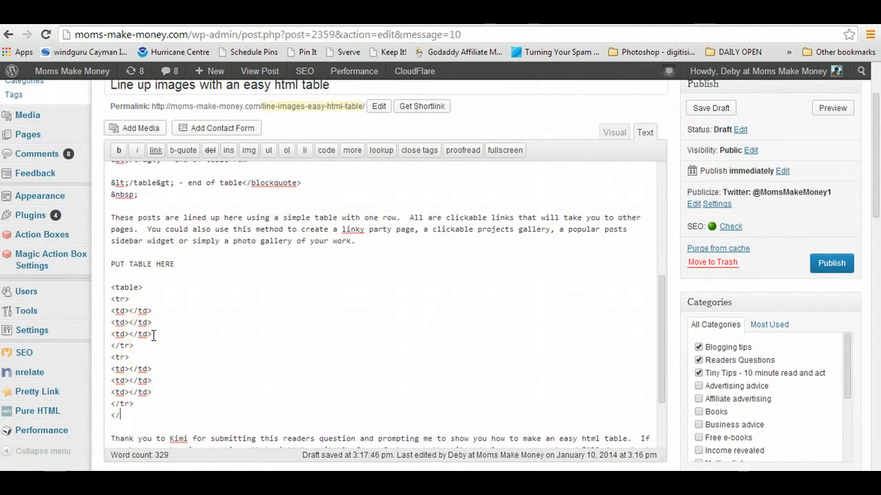
pyautogui.write('table>')
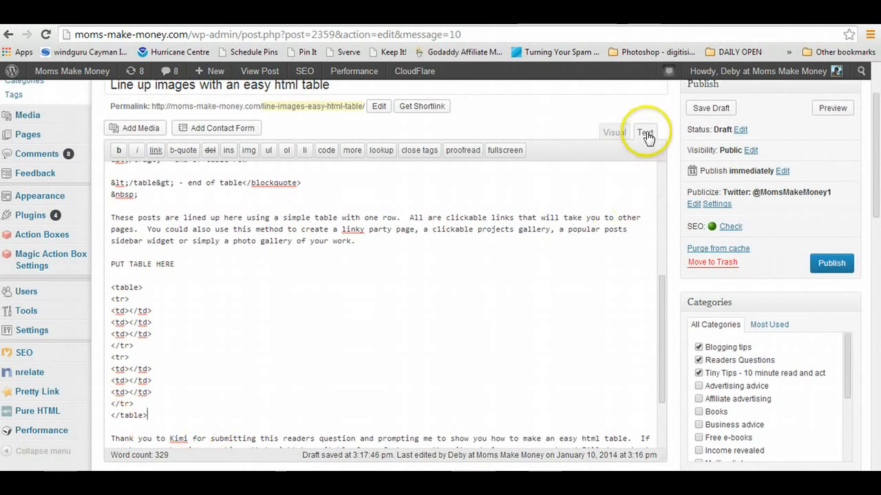
pyautogui.moveTo(308, 322)
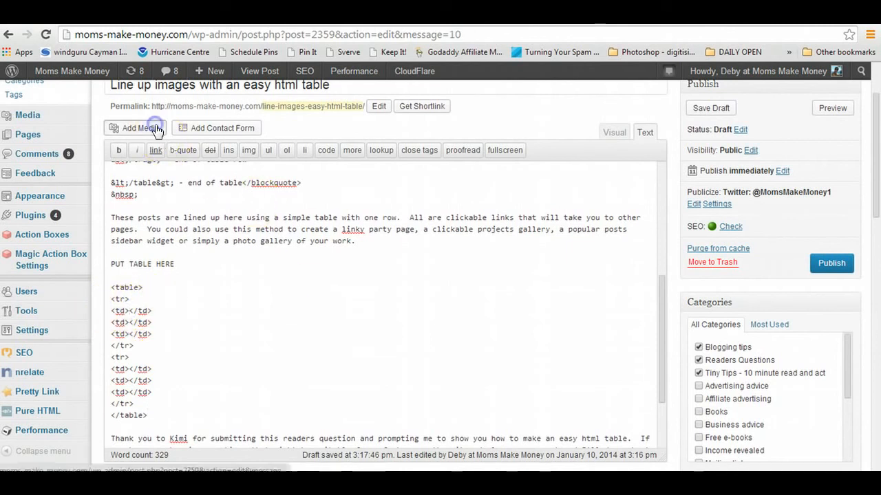
# Insert the How to Schedule your Pins thumbnail from the Media Library into the first cell with Link To None
pyautogui.click(135, 128)
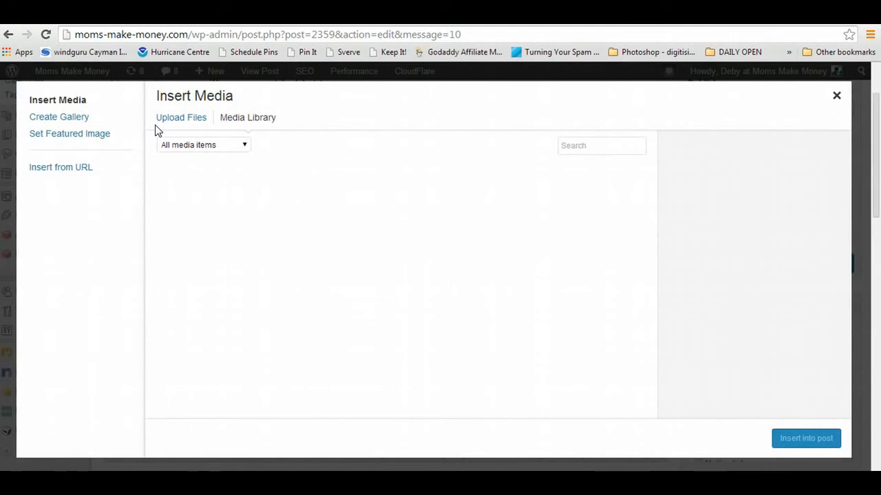
pyautogui.click(248, 117)
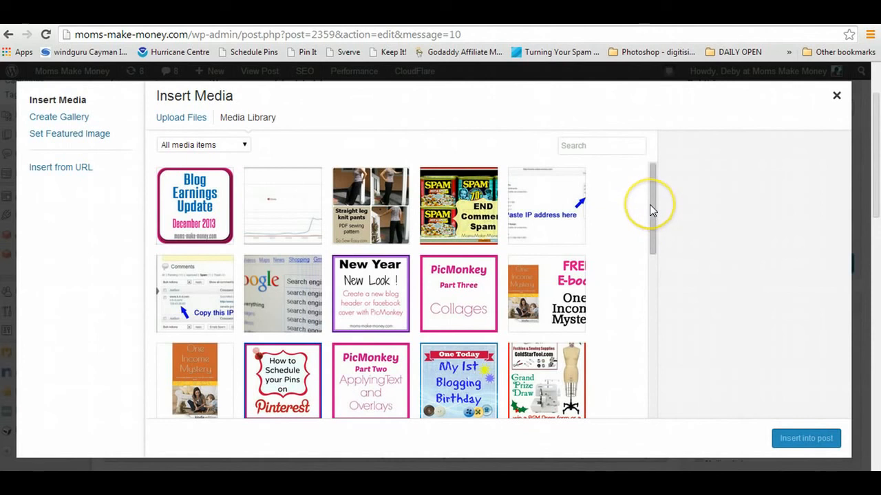
pyautogui.moveTo(282, 380)
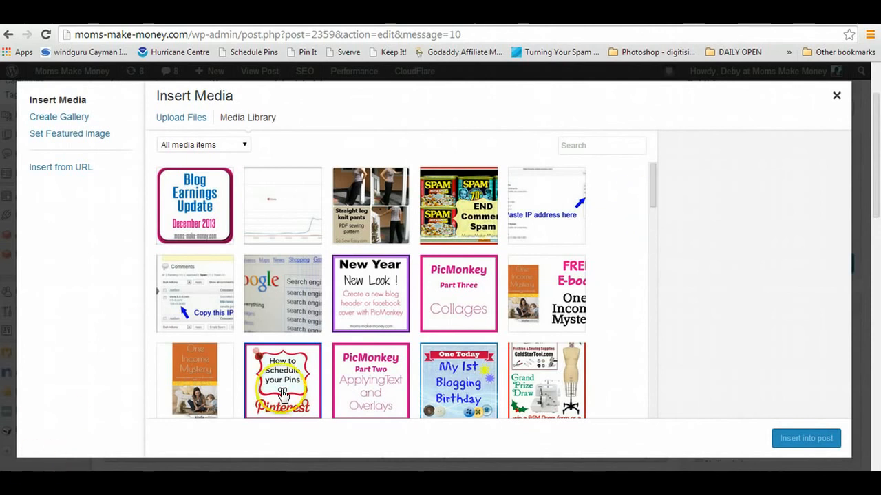
pyautogui.click(282, 379)
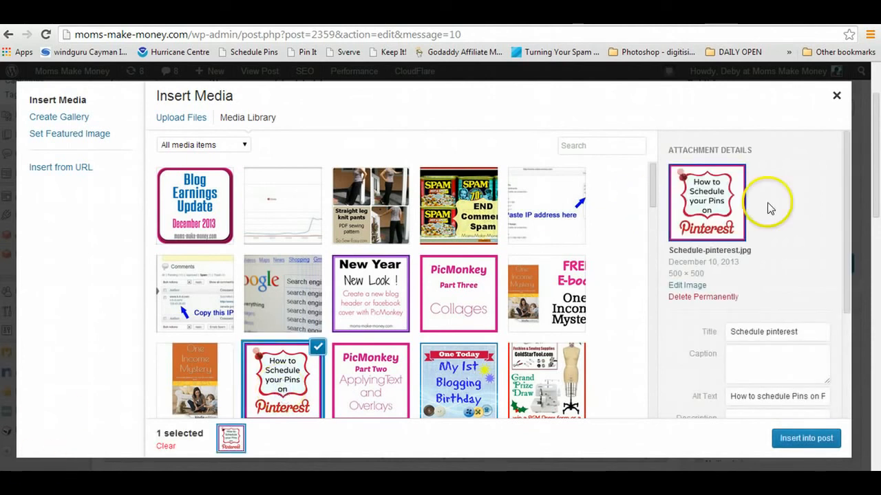
pyautogui.scroll(-3)
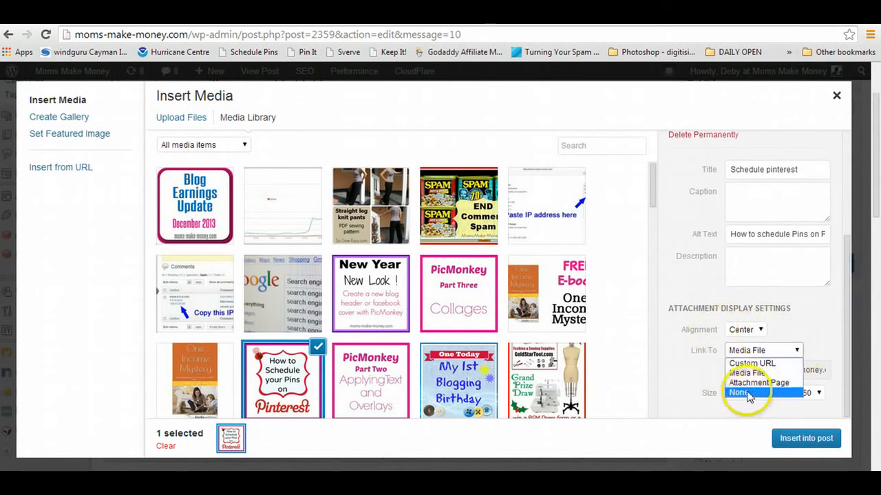
pyautogui.click(737, 392)
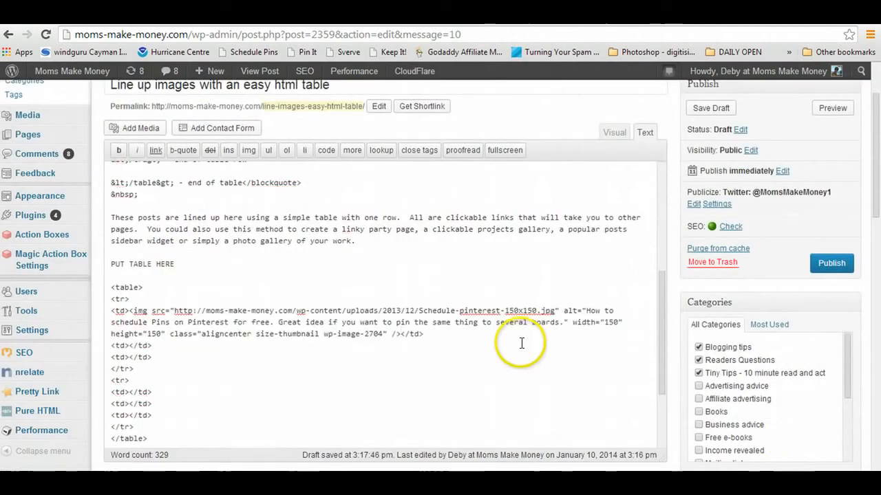
pyautogui.moveTo(129, 346)
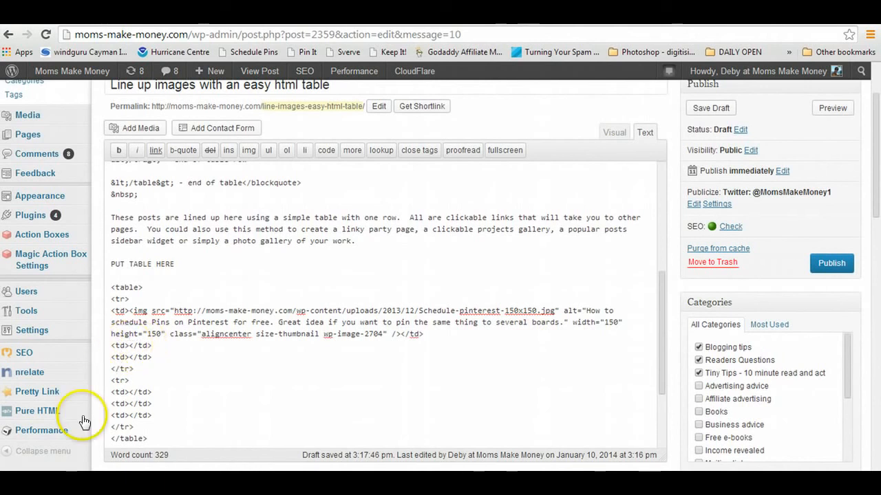
# Insert the Affiliate sales Earn Money Blogging image with no link into the second cell
pyautogui.click(135, 128)
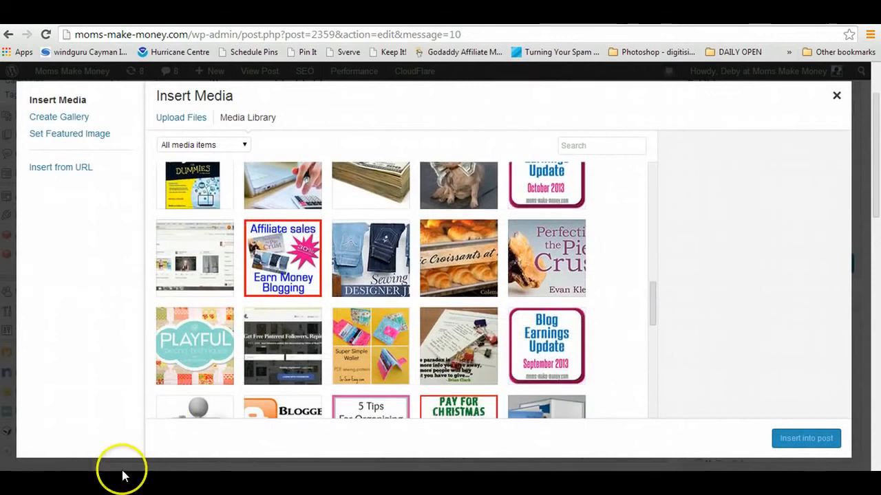
pyautogui.click(283, 258)
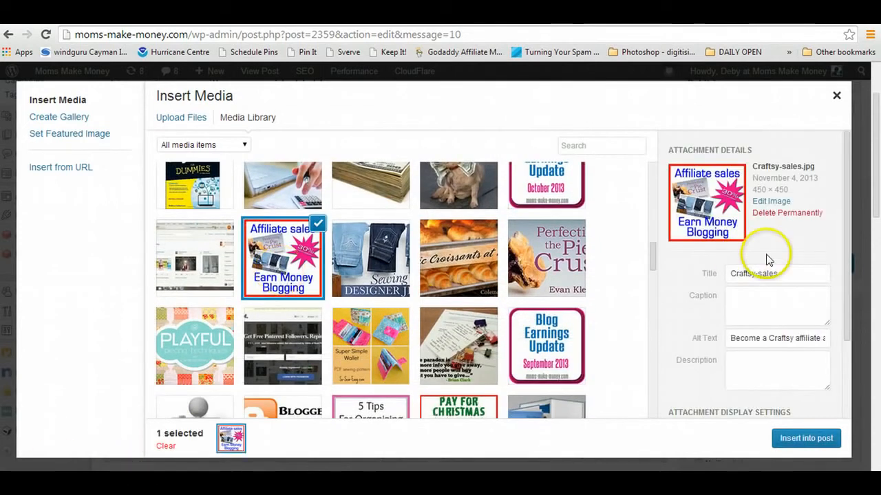
pyautogui.scroll(-3)
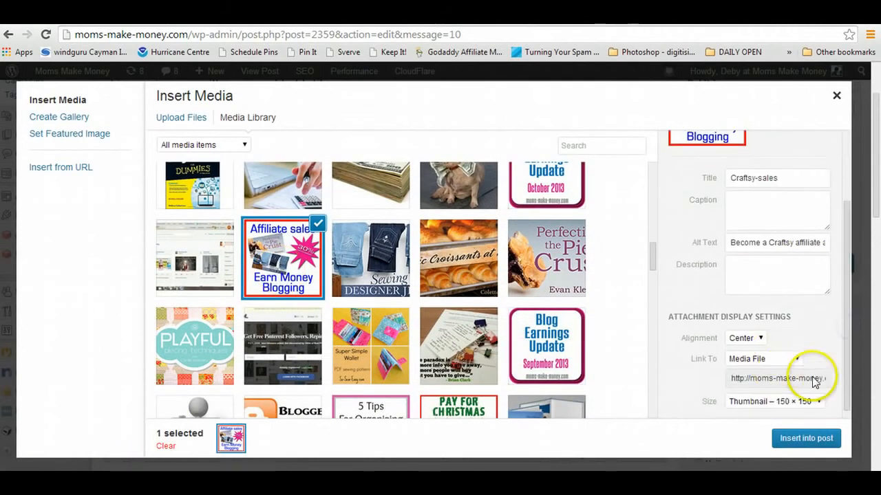
pyautogui.click(763, 358)
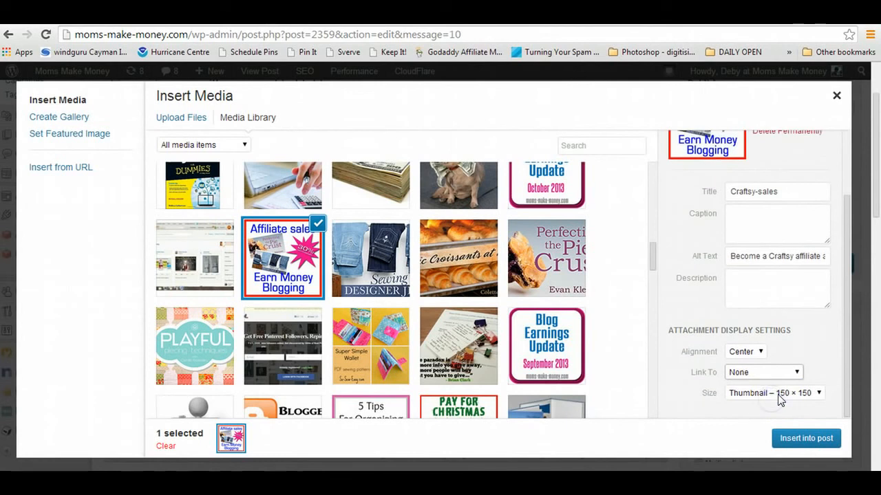
pyautogui.click(807, 437)
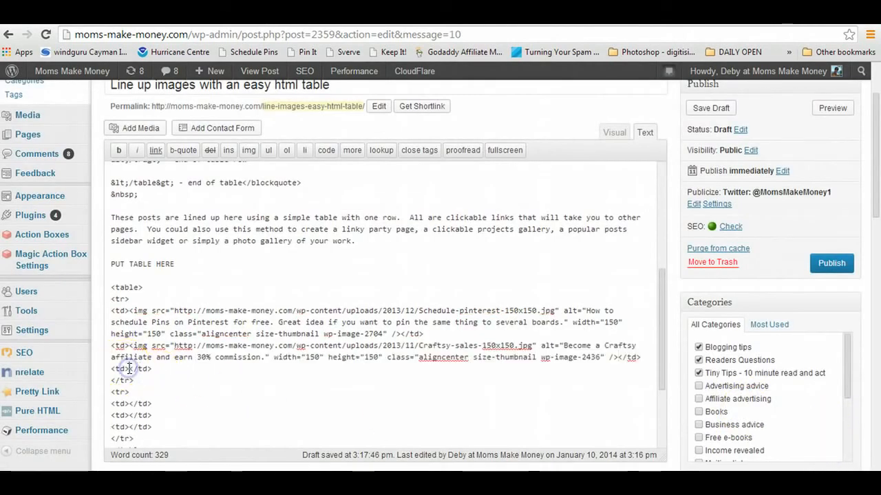
# Pick the Pay for Christmas image from the Media Library for the third cell
pyautogui.click(135, 127)
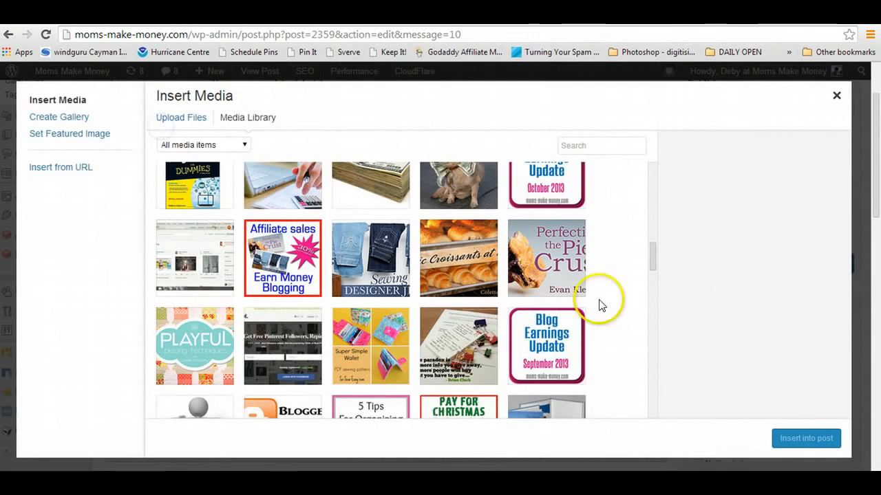
pyautogui.scroll(-3)
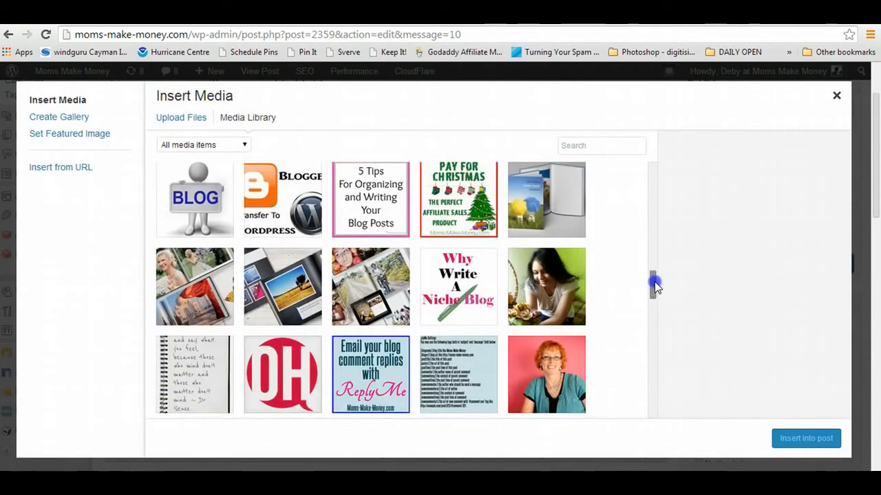
pyautogui.click(837, 95)
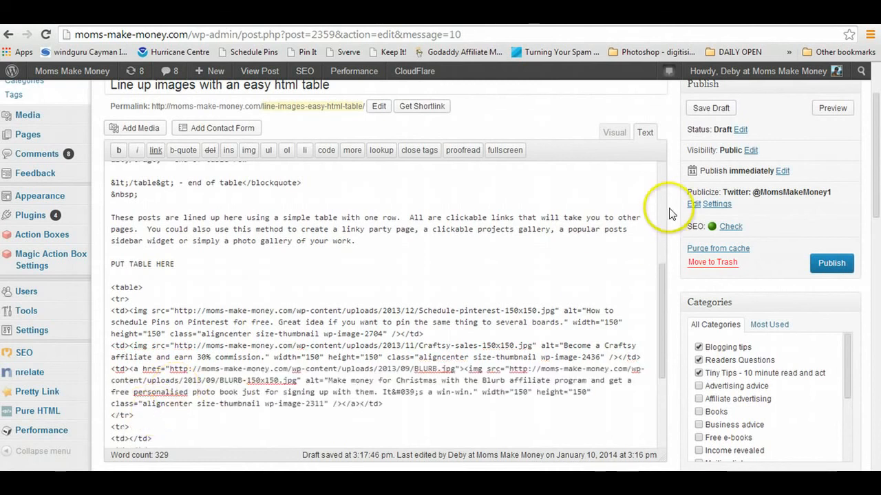
# Fill the second row's cells with three more images and switch to the Visual view of the grid
pyautogui.scroll(-3)
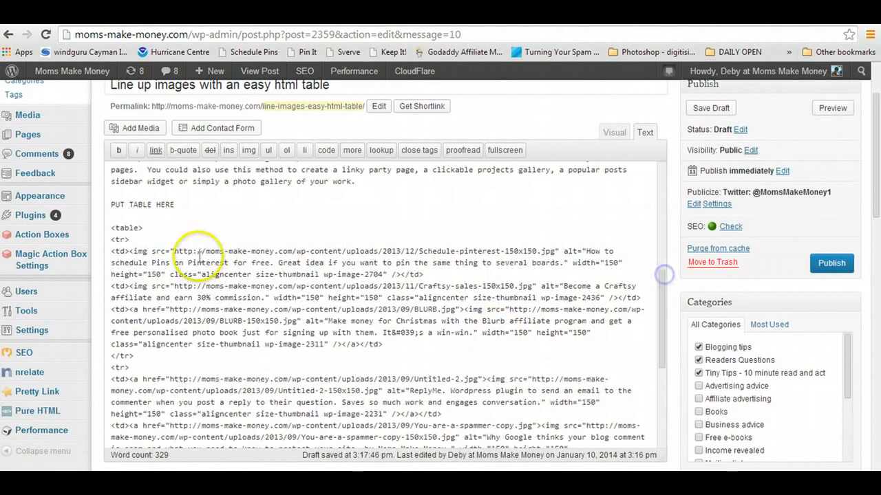
pyautogui.doubleClick(140, 204)
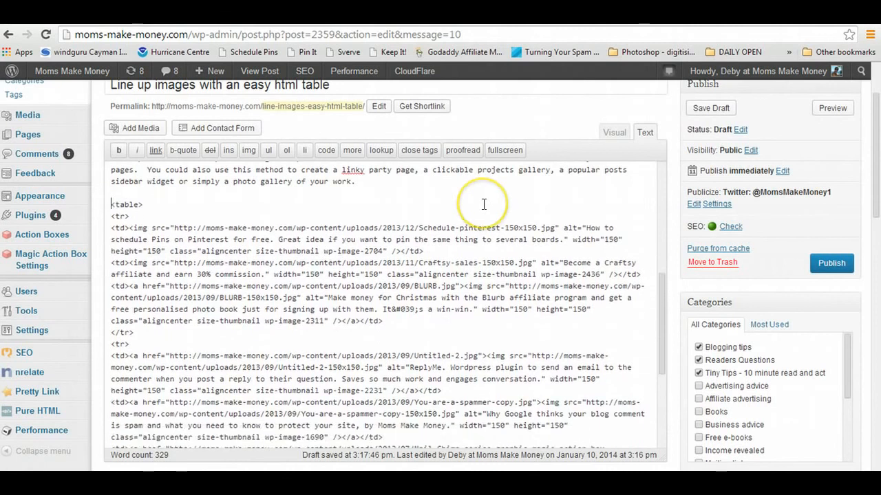
pyautogui.scroll(-3)
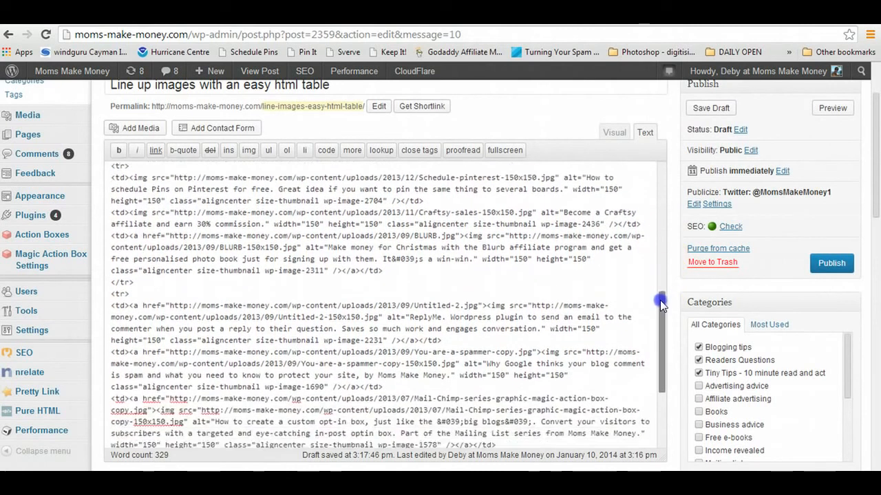
pyautogui.scroll(-3)
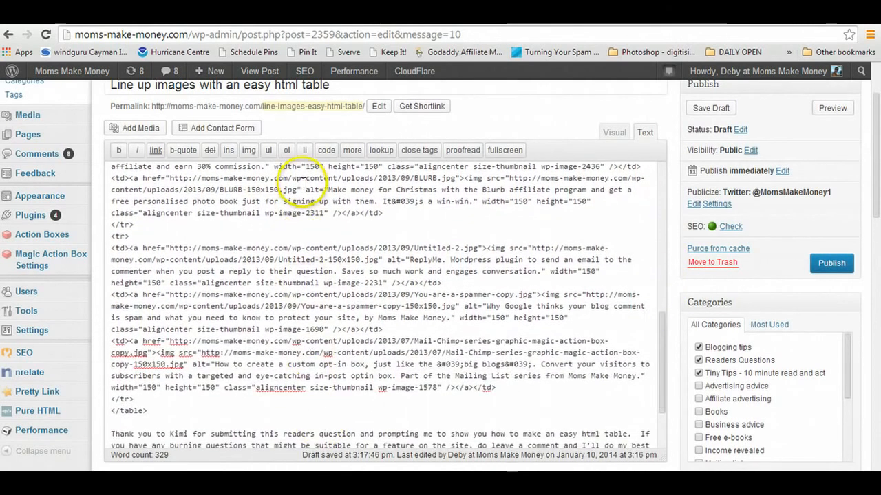
pyautogui.scroll(3)
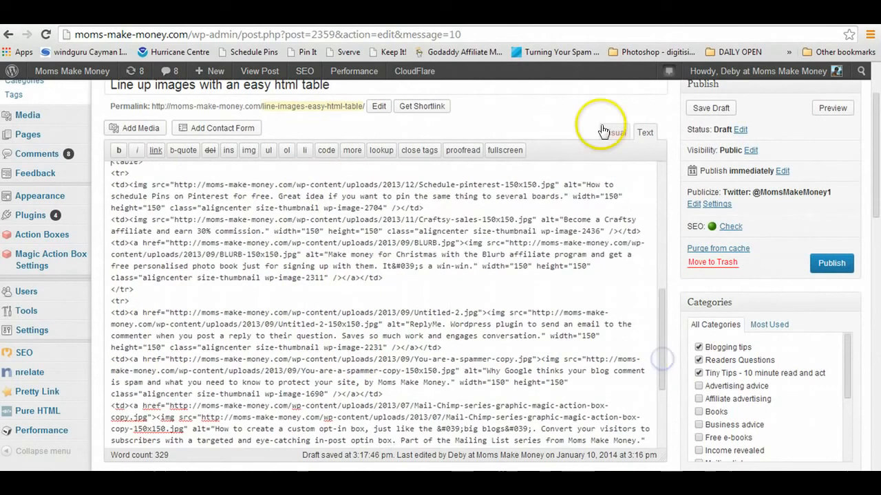
pyautogui.click(614, 132)
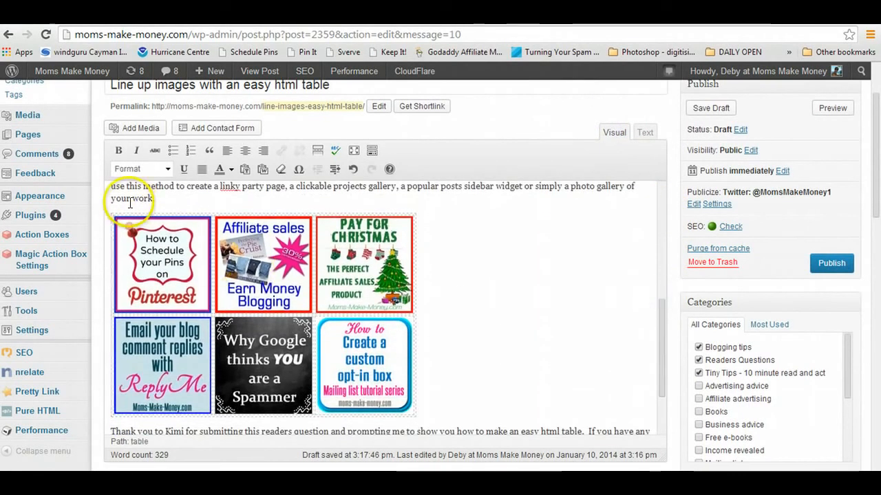
pyautogui.moveTo(130, 227)
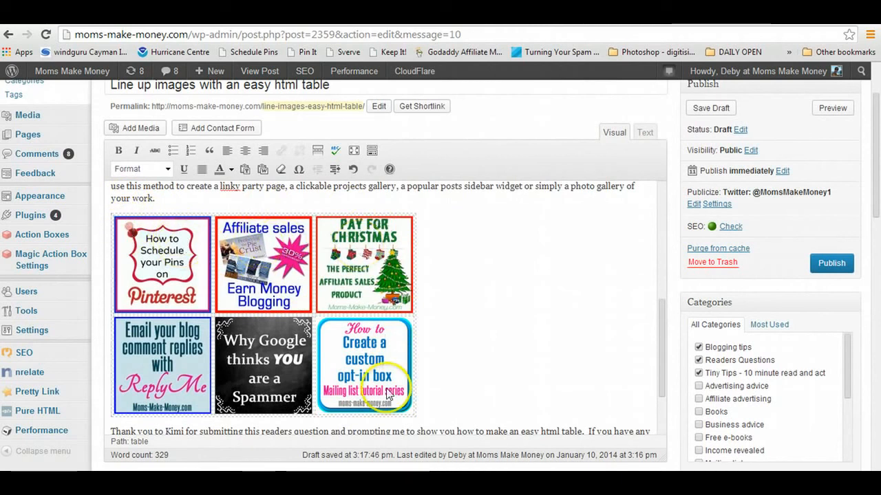
pyautogui.moveTo(441, 347)
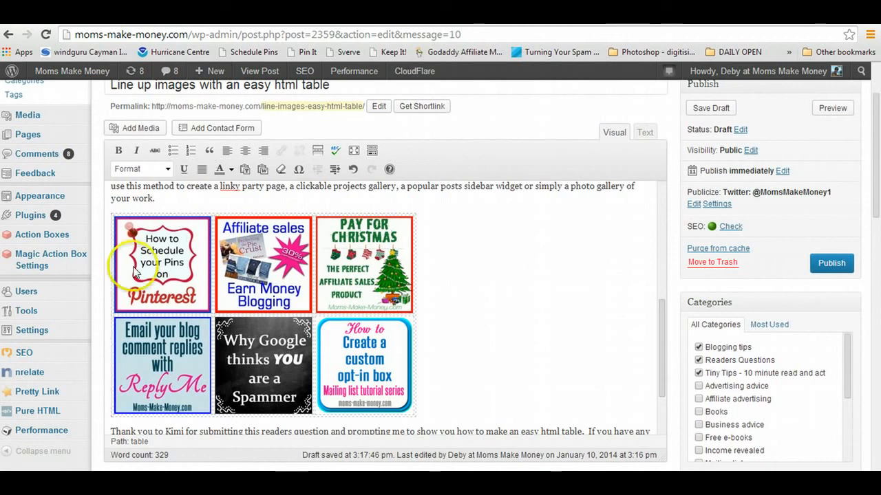
pyautogui.moveTo(186, 284)
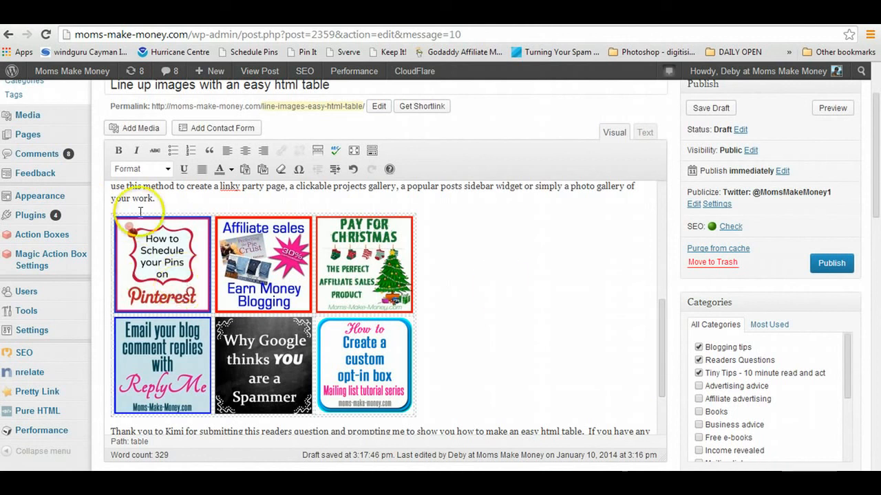
# Link the Pinterest thumbnail, then search 'blurb' to link the Pay for Christmas image to the Blurb post
pyautogui.click(163, 265)
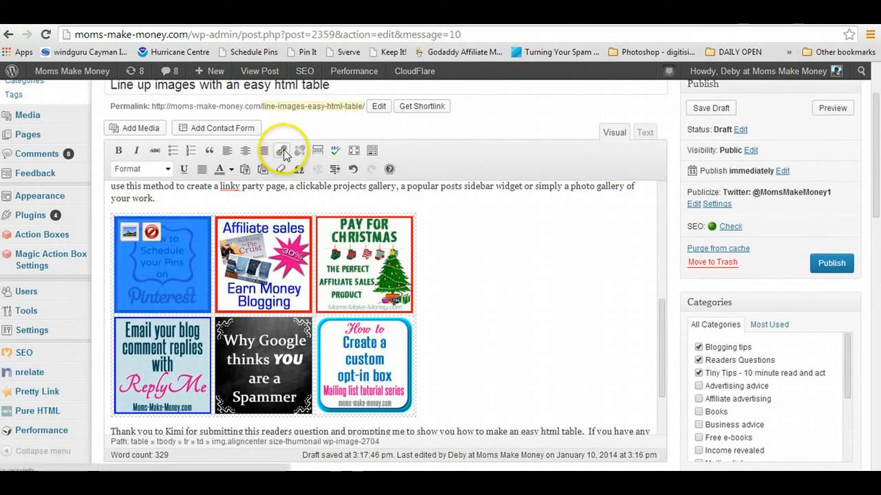
pyautogui.click(281, 150)
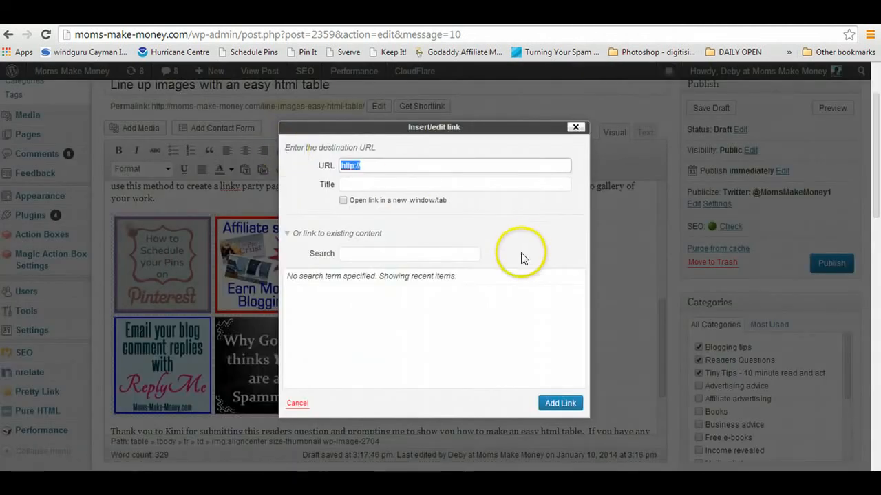
pyautogui.click(410, 253)
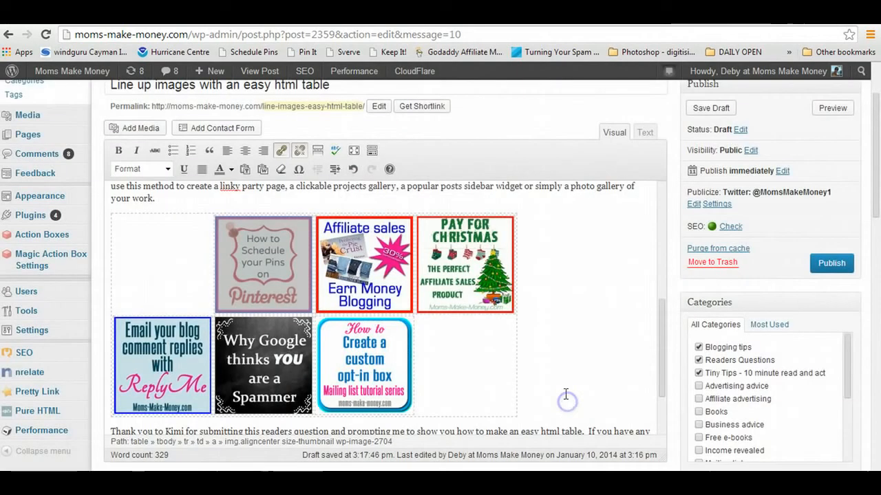
pyautogui.moveTo(466, 300)
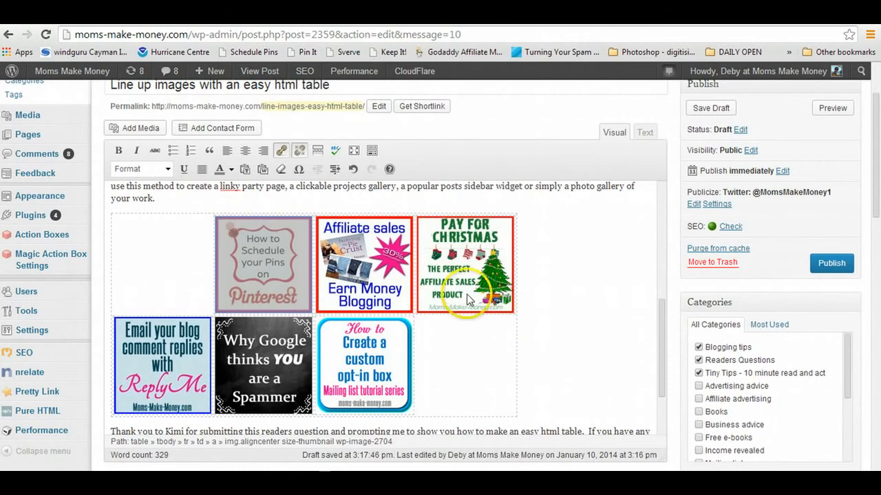
pyautogui.click(465, 265)
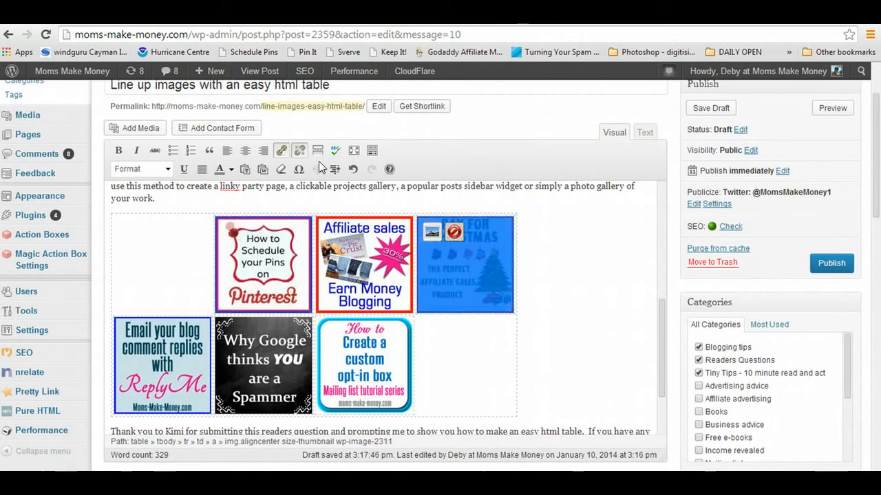
pyautogui.click(280, 150)
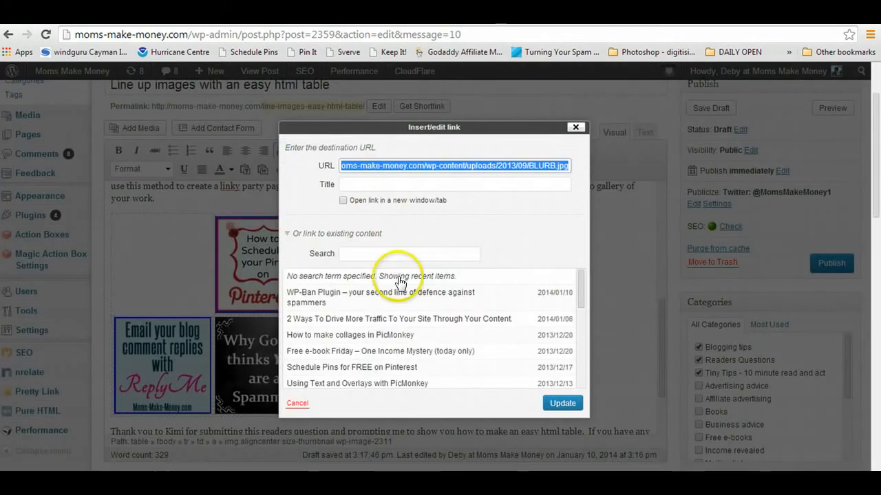
pyautogui.write('blurb')
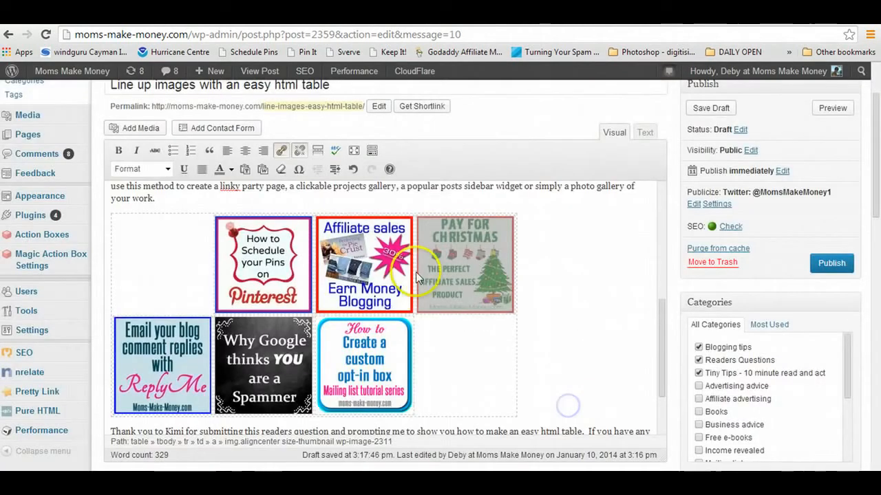
# Search 'craftsy' to link the Affiliate sales image to the Craftsy post
pyautogui.click(363, 264)
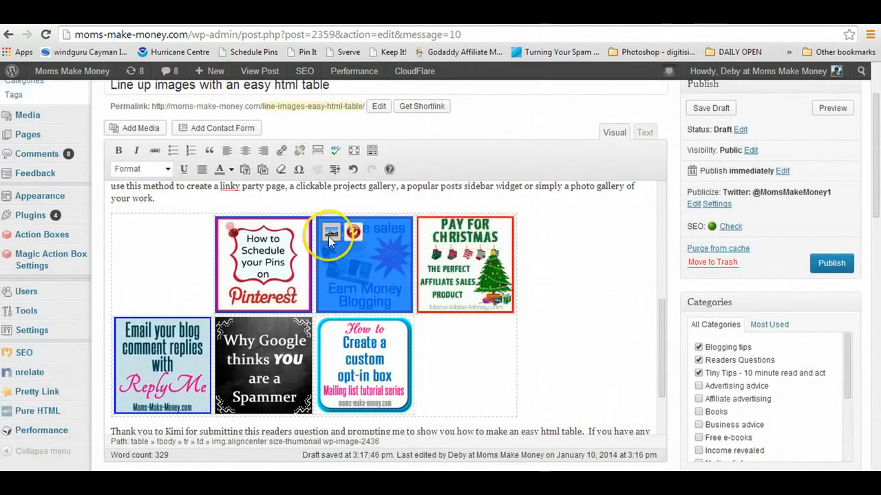
pyautogui.click(281, 150)
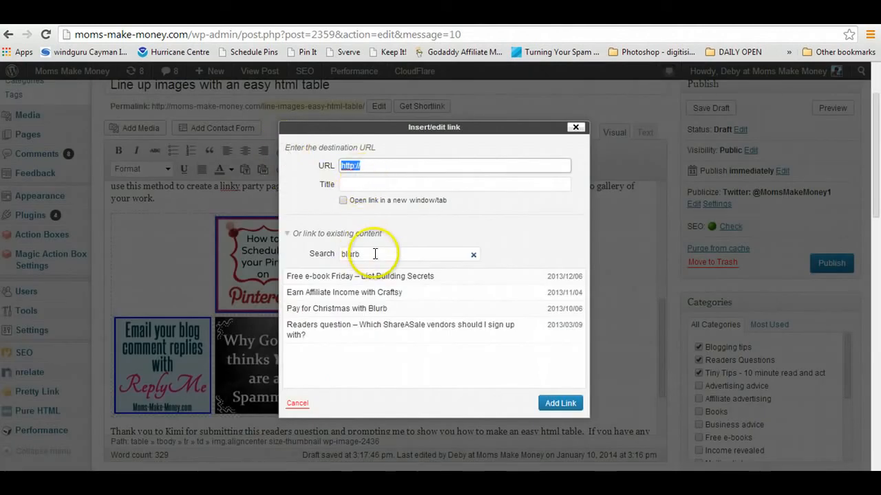
pyautogui.write('craftsy')
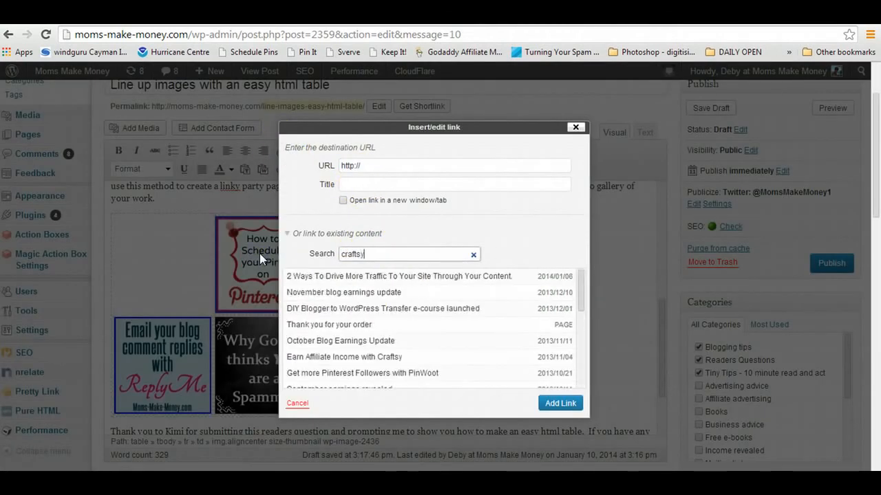
pyautogui.moveTo(419, 344)
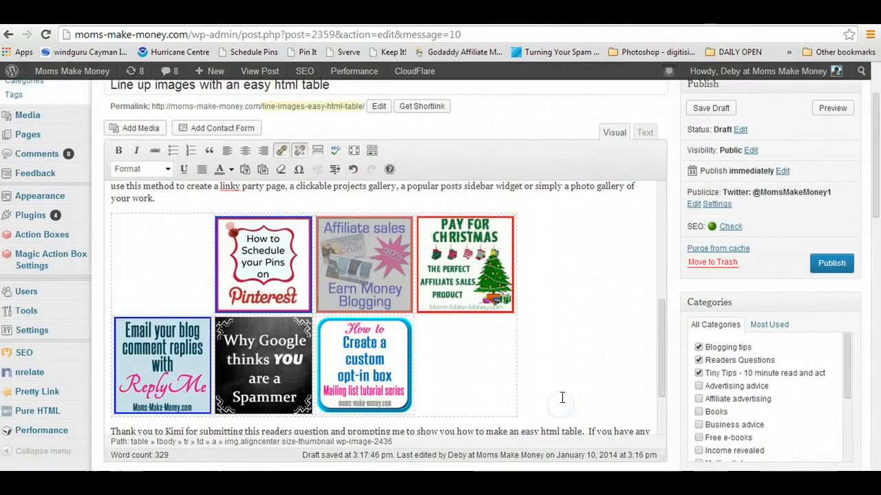
pyautogui.moveTo(418, 356)
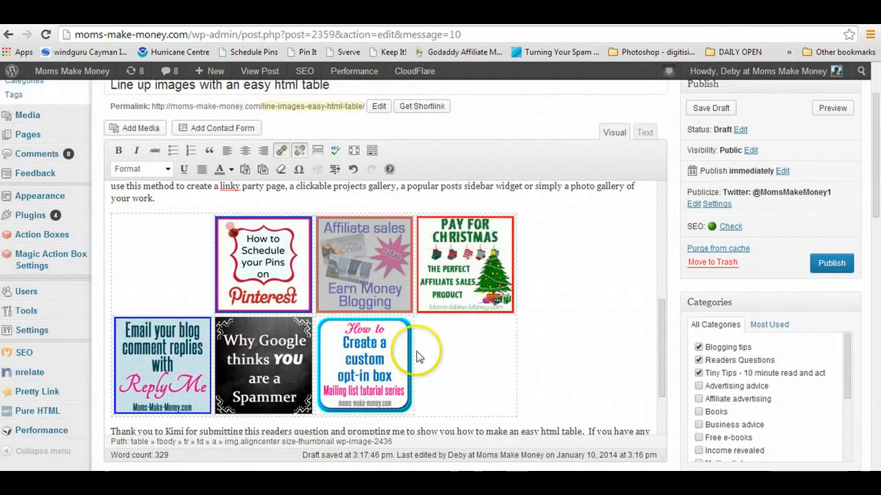
pyautogui.moveTo(172, 377)
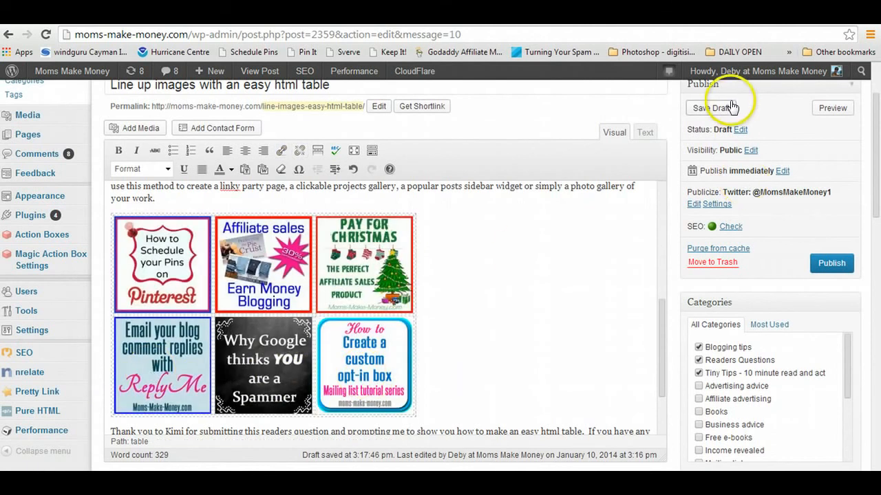
# Preview the post on the live site and scroll down to the 2x3 image grid
pyautogui.click(711, 108)
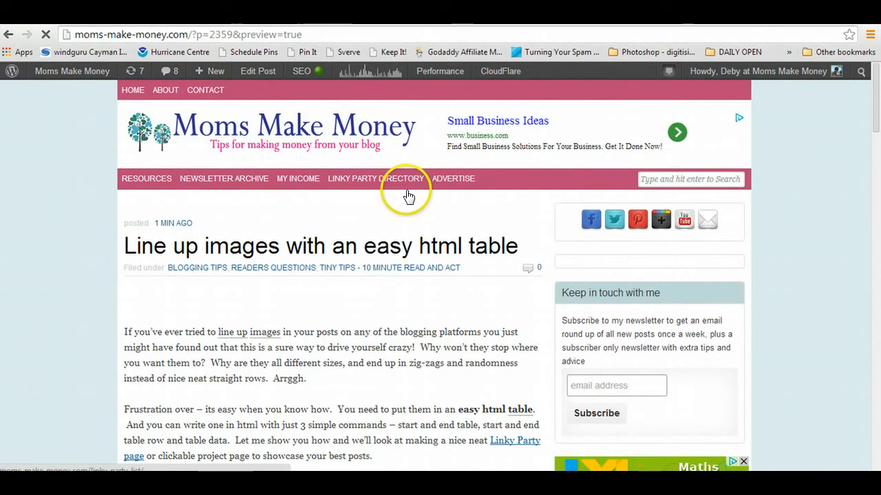
pyautogui.scroll(-3)
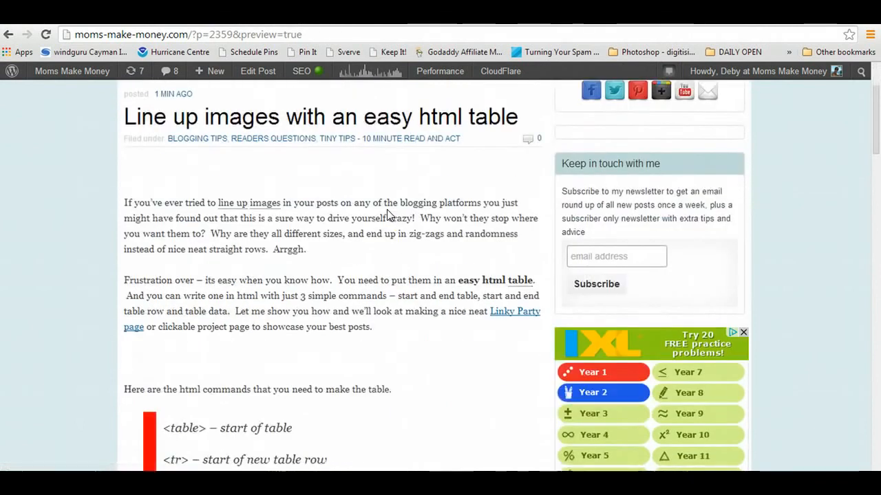
pyautogui.scroll(-3)
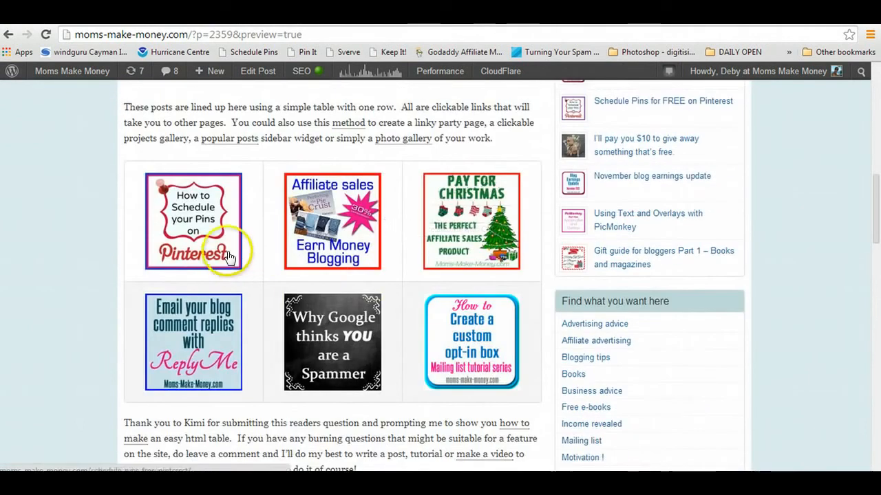
pyautogui.moveTo(200, 219)
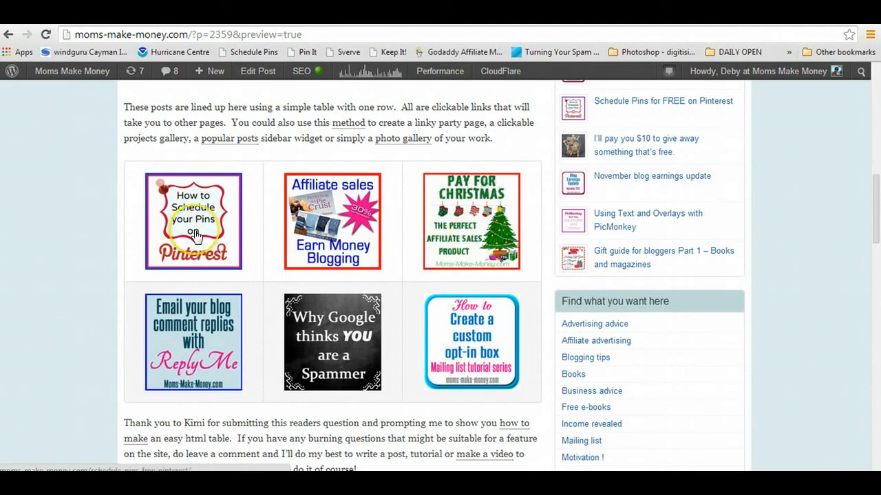
# Open the Pinterest image's link in a new tab to confirm it leads to its post
pyautogui.rightClick(194, 233)
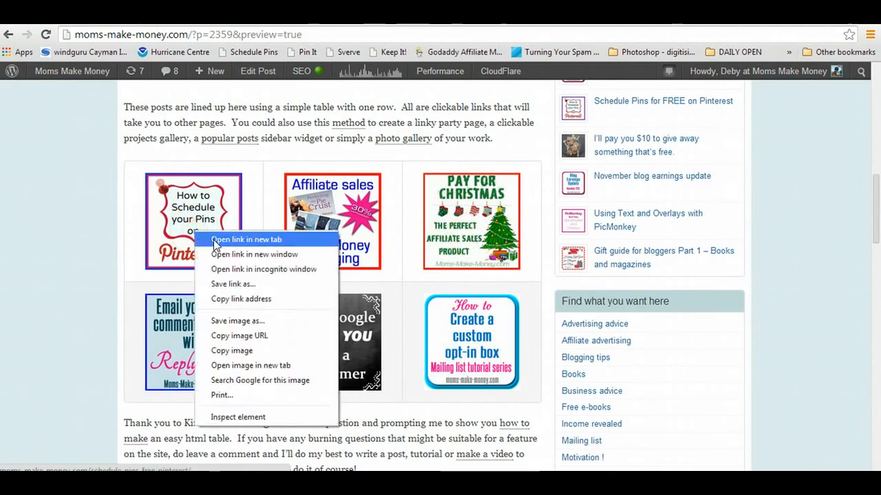
pyautogui.click(244, 239)
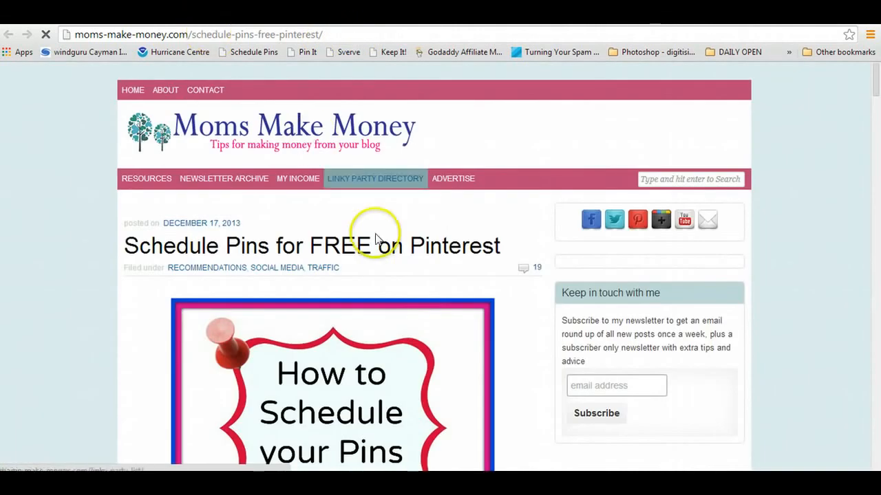
pyautogui.scroll(-3)
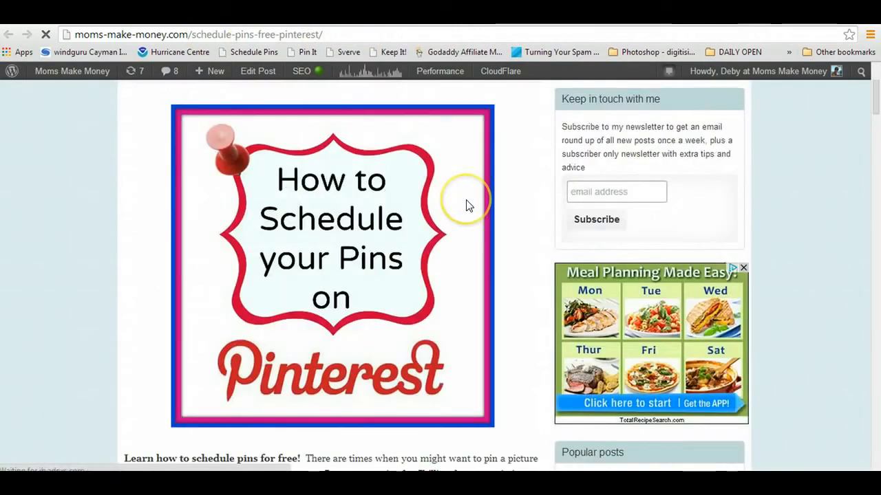
pyautogui.scroll(3)
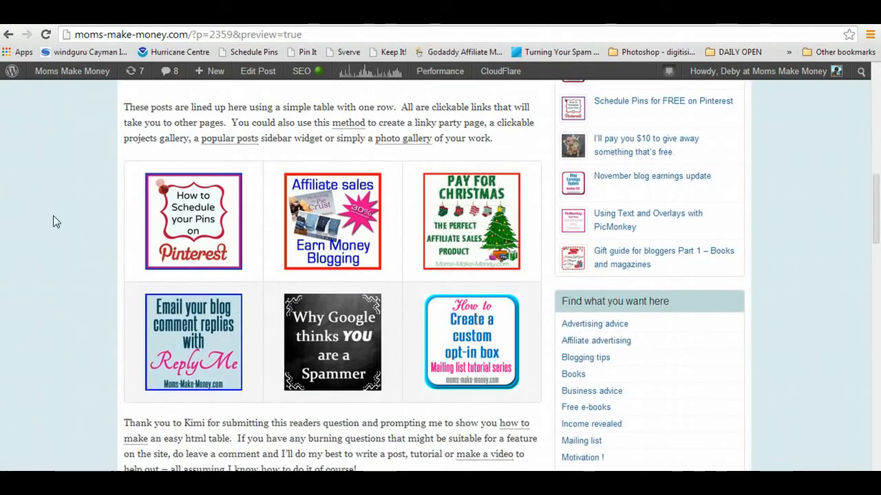
pyautogui.moveTo(557, 264)
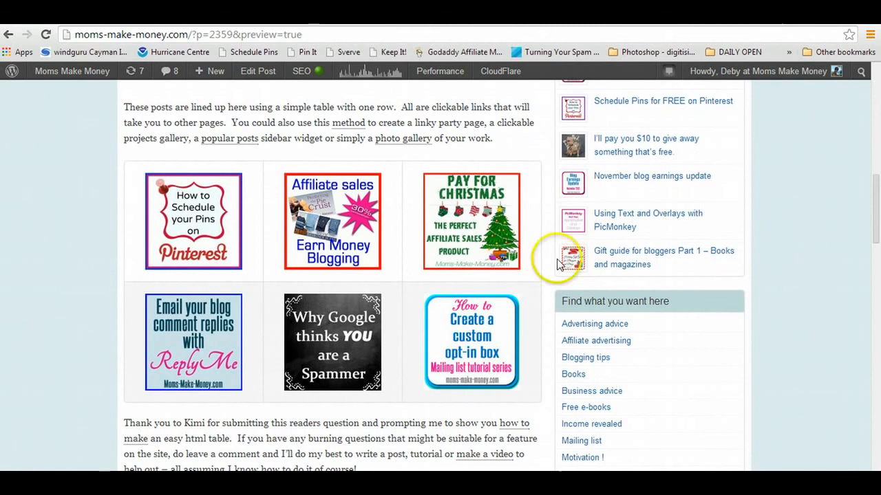
pyautogui.moveTo(528, 315)
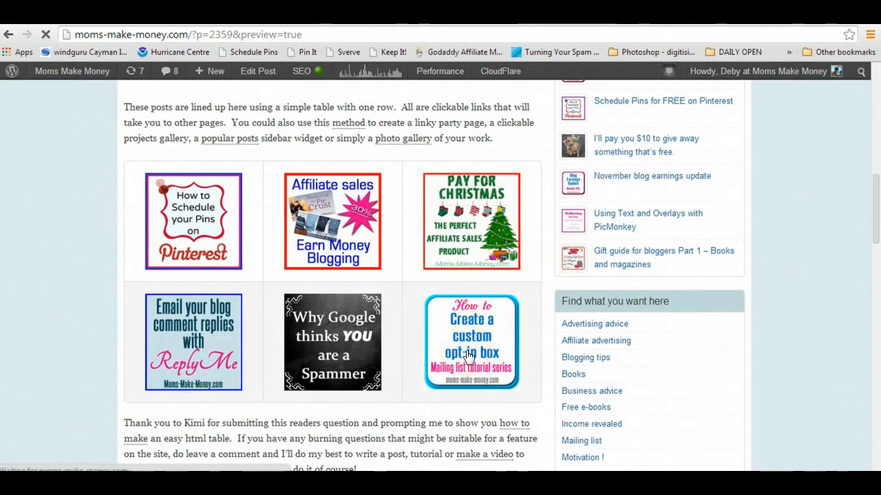
# Follow the opt-in box image to the Custom Opt-in Box post and look it over
pyautogui.click(471, 341)
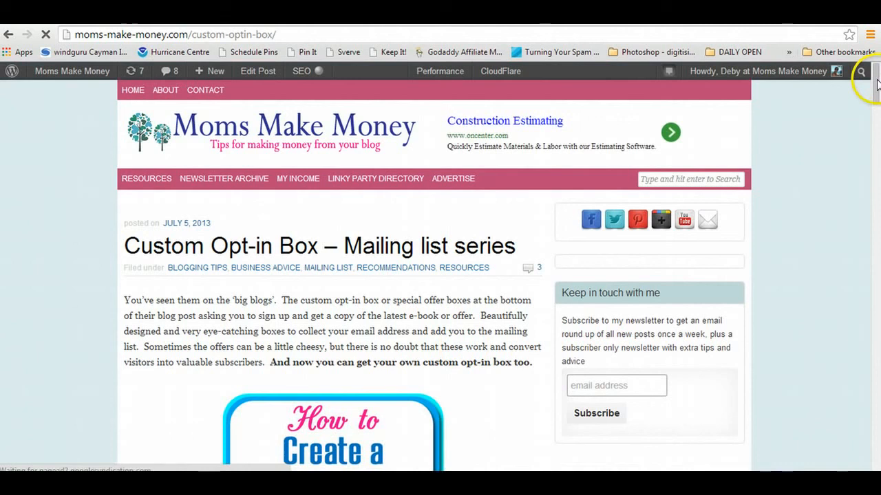
pyautogui.scroll(-3)
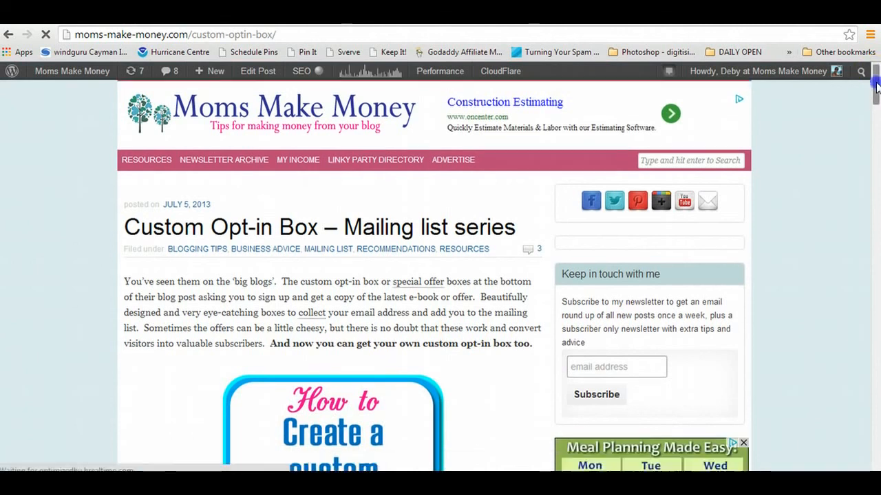
pyautogui.scroll(-3)
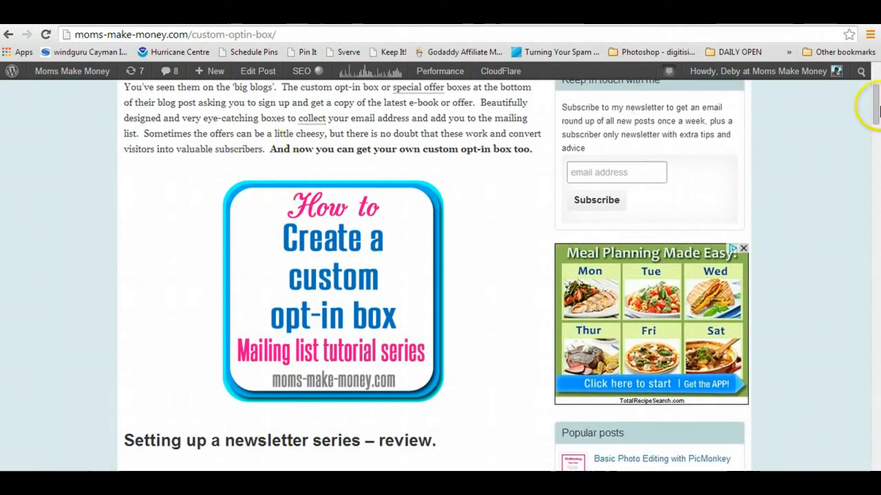
pyautogui.scroll(3)
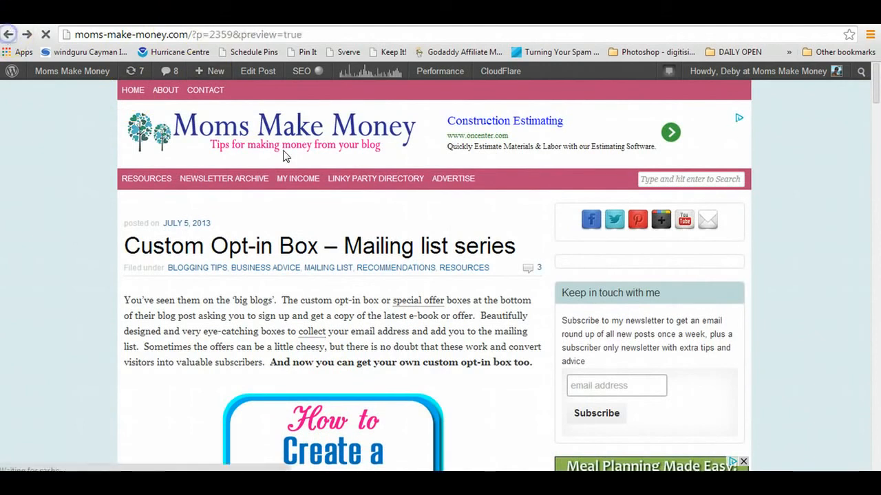
pyautogui.scroll(-3)
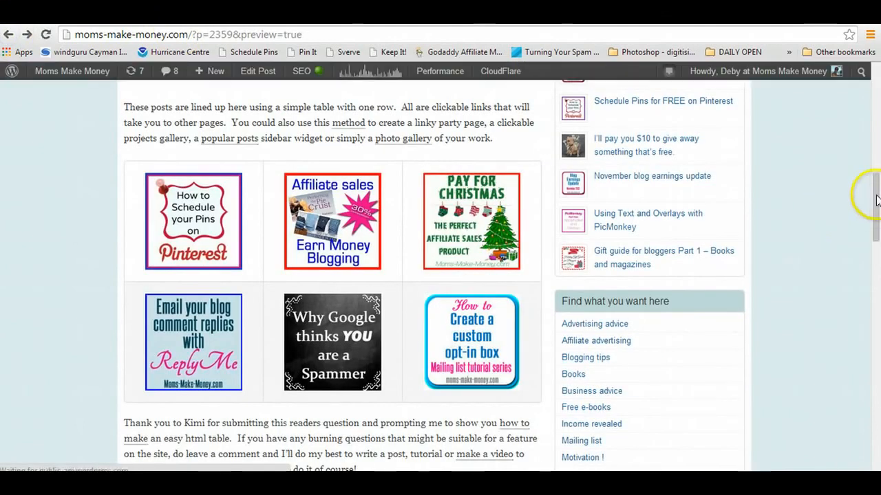
pyautogui.moveTo(537, 258)
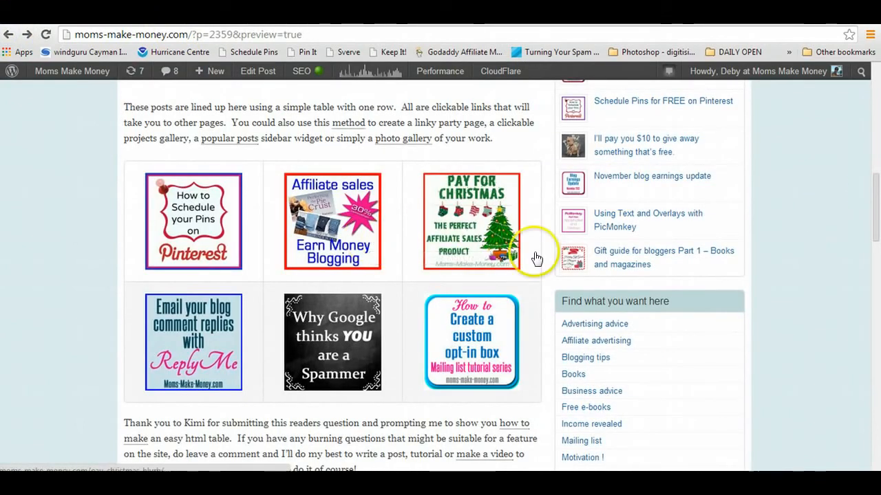
pyautogui.scroll(-3)
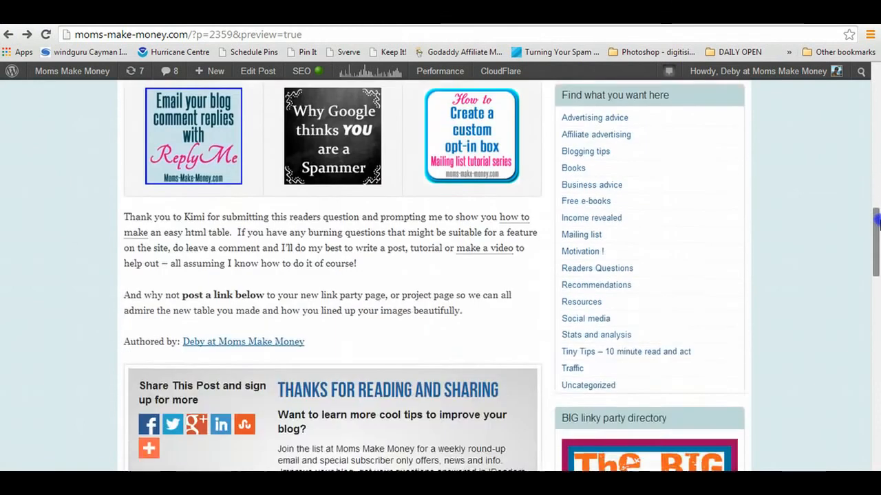
pyautogui.scroll(3)
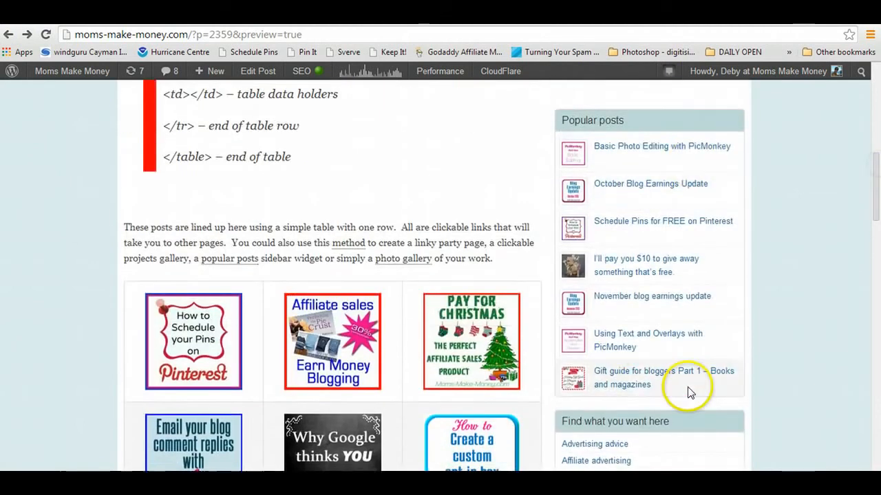
pyautogui.scroll(-3)
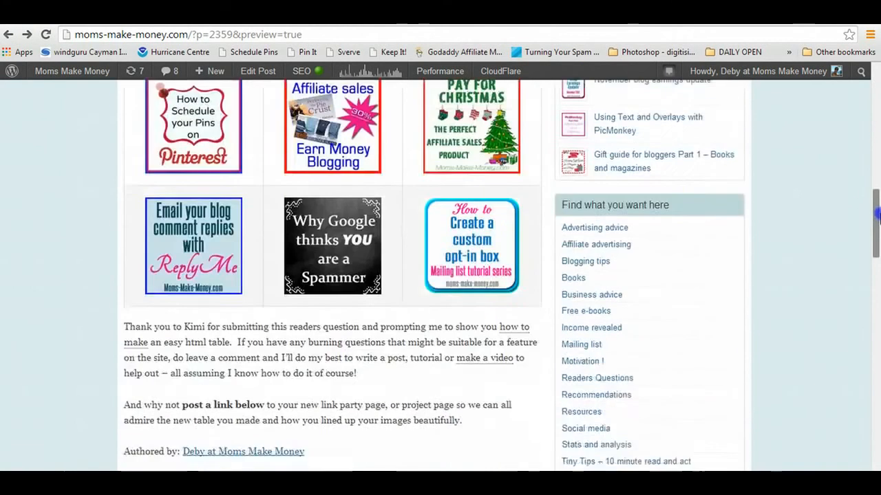
pyautogui.scroll(-3)
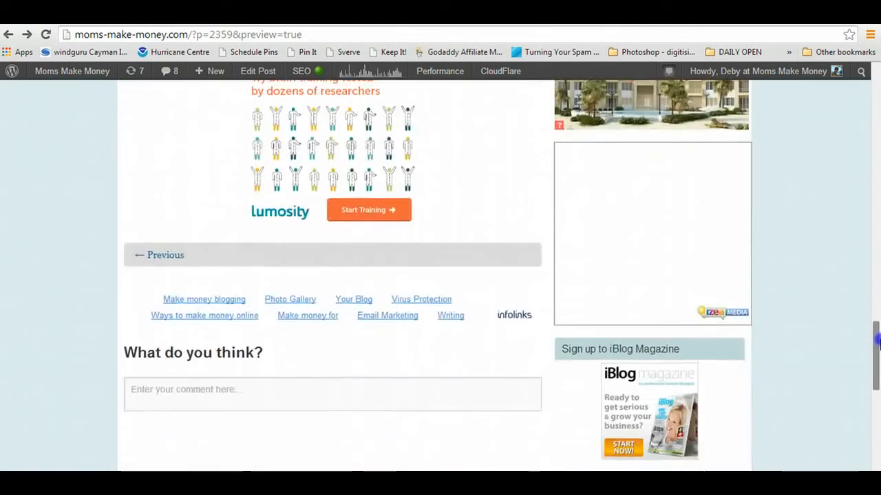
pyautogui.scroll(3)
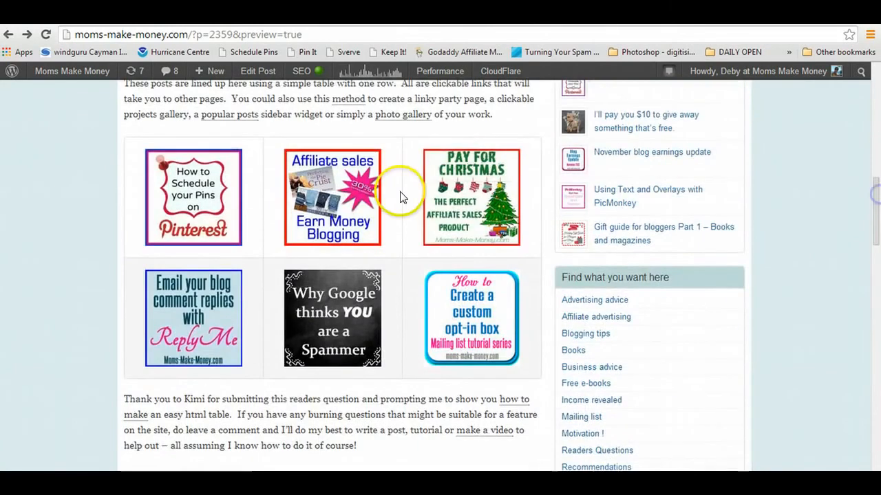